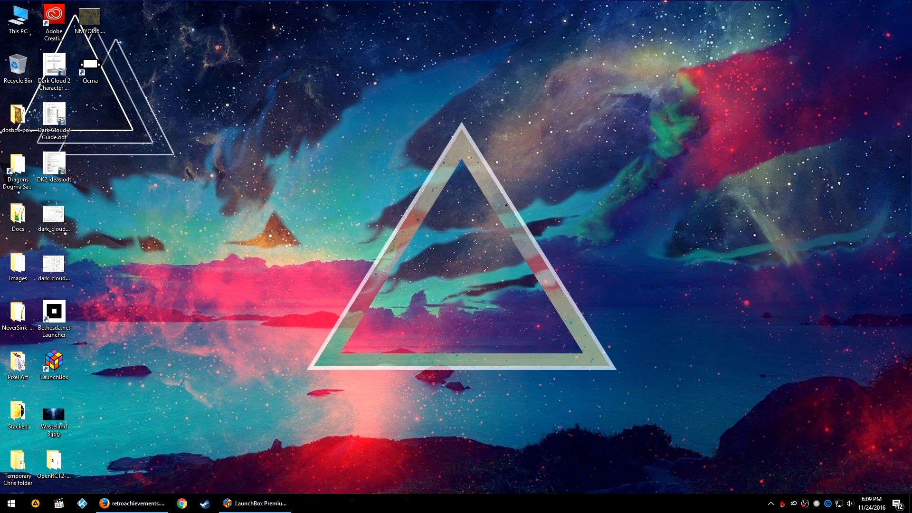
{"action": "mouse_move", "coordinate": [621, 187]}
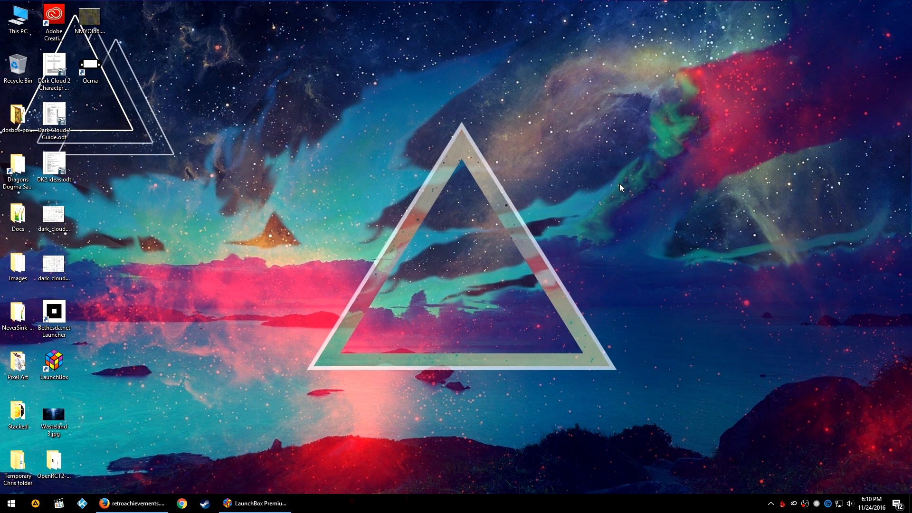
Step: Browse the RetroAchievements emulator downloads page in Firefox
{"action": "left_click", "coordinate": [132, 503]}
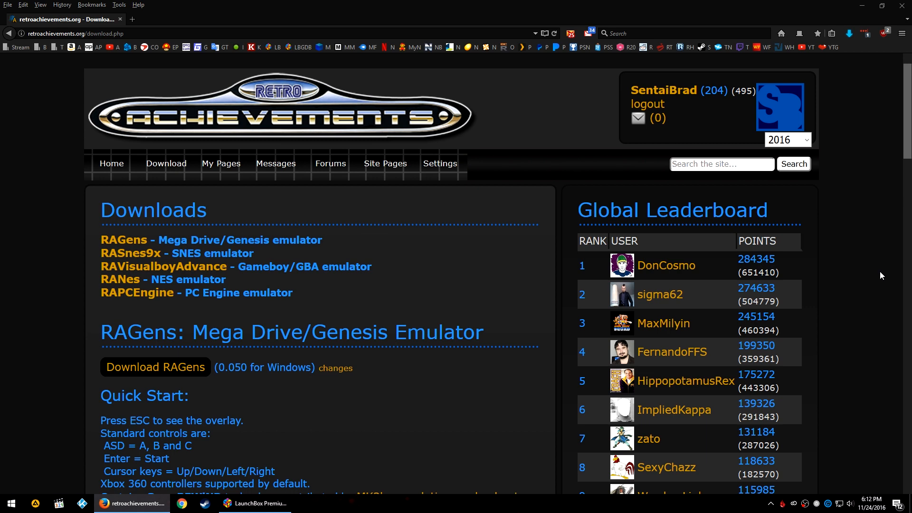
{"action": "mouse_move", "coordinate": [883, 285]}
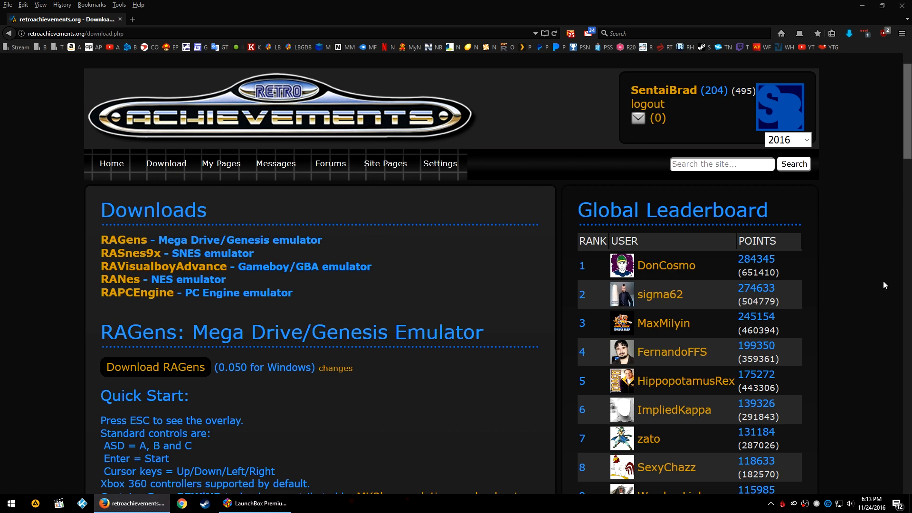
{"action": "mouse_move", "coordinate": [106, 319]}
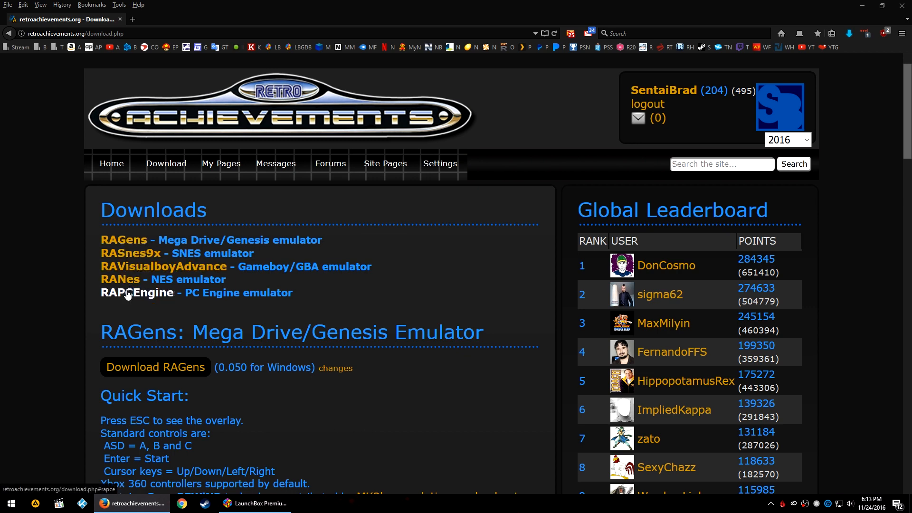
{"action": "mouse_move", "coordinate": [120, 279]}
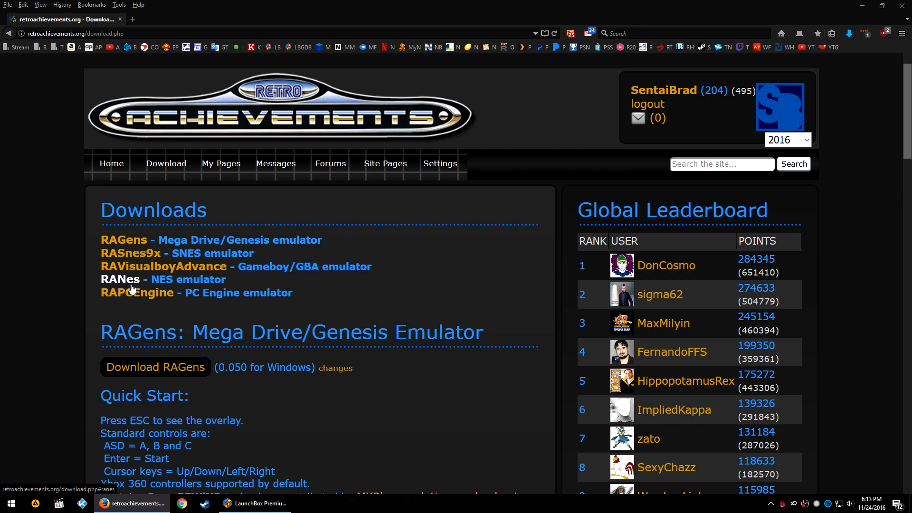
{"action": "scroll", "scroll_direction": "down", "scroll_amount": 3}
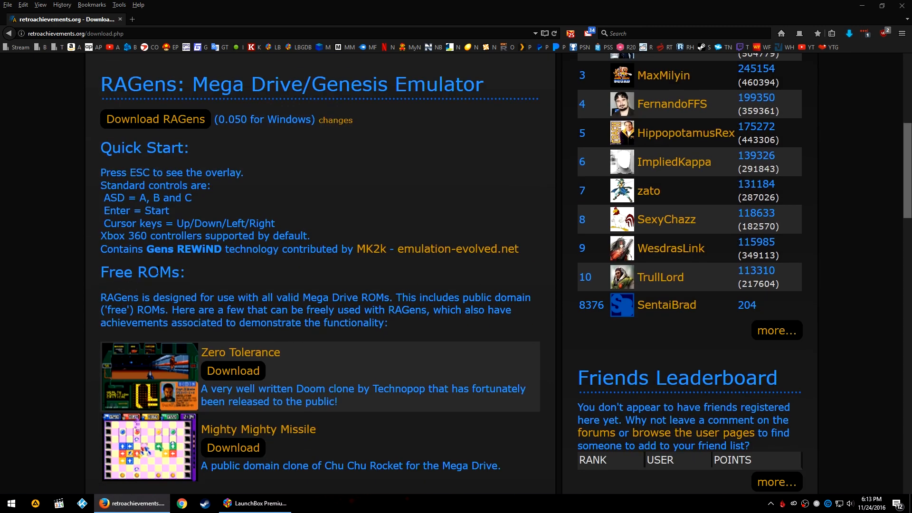
{"action": "scroll", "scroll_direction": "down", "scroll_amount": 3}
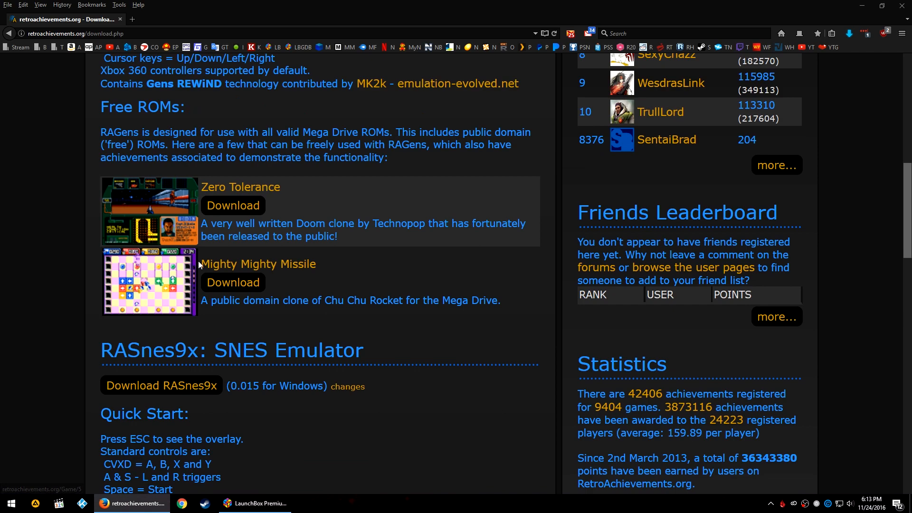
{"action": "scroll", "scroll_direction": "down", "scroll_amount": 3}
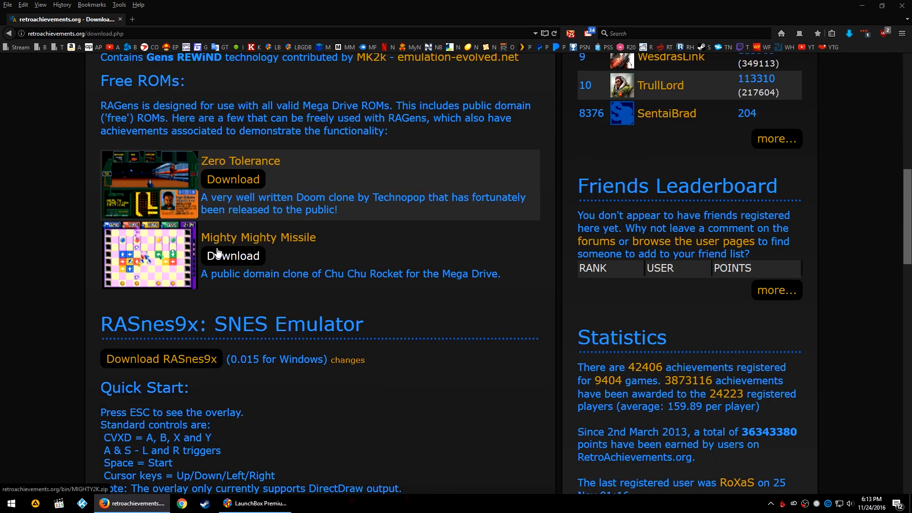
{"action": "mouse_move", "coordinate": [384, 443]}
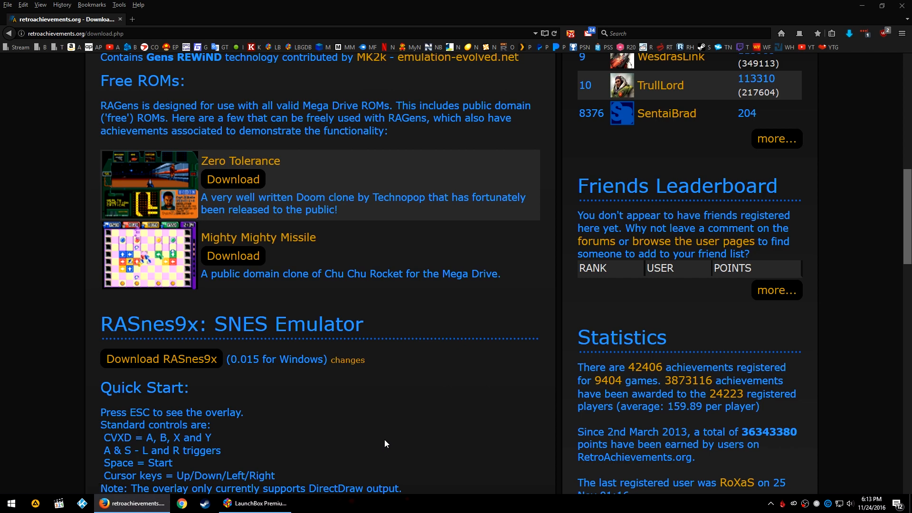
{"action": "scroll", "scroll_direction": "up", "scroll_amount": 3}
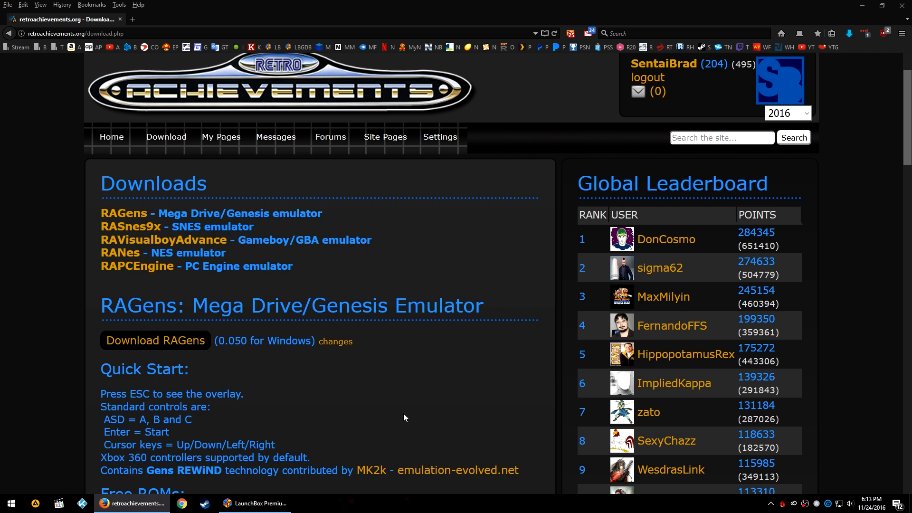
{"action": "mouse_move", "coordinate": [416, 416]}
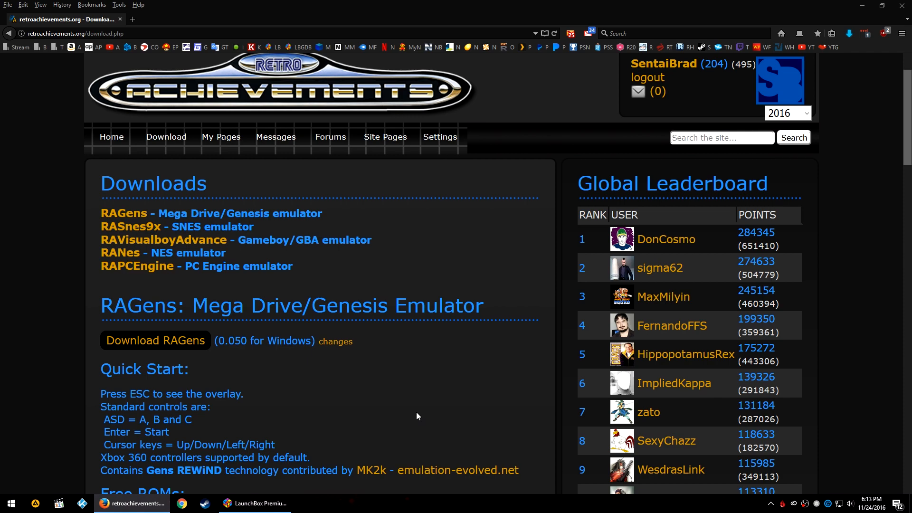
Step: Launch RetroArch from Bahamut Lagoon's context menu in LaunchBox
{"action": "left_click", "coordinate": [255, 503]}
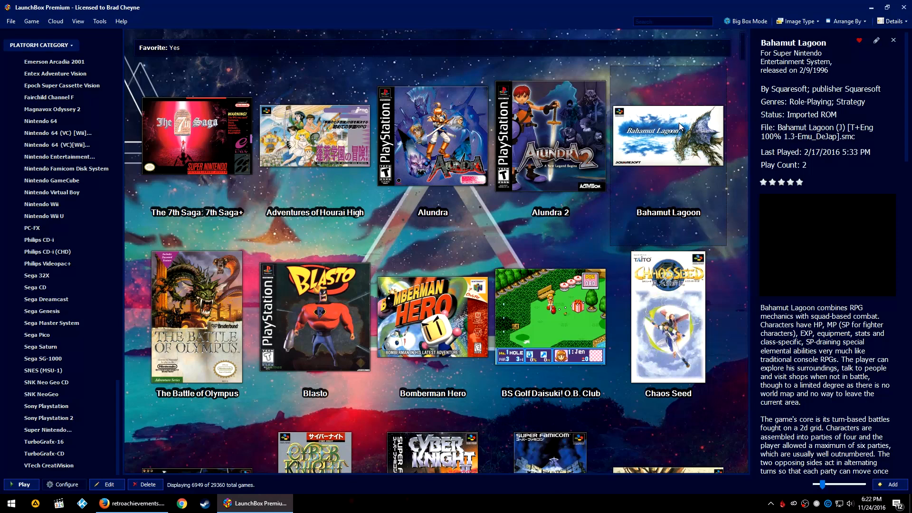
{"action": "right_click", "coordinate": [668, 134]}
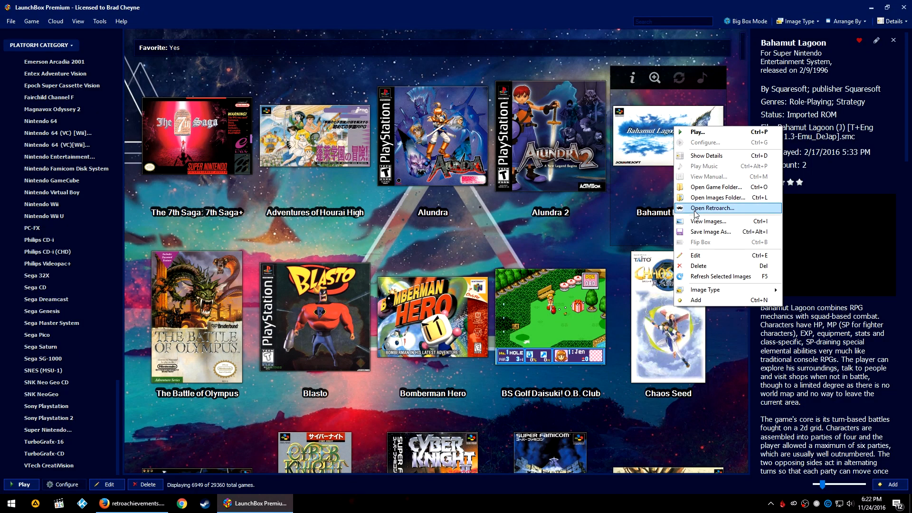
{"action": "left_click", "coordinate": [710, 208]}
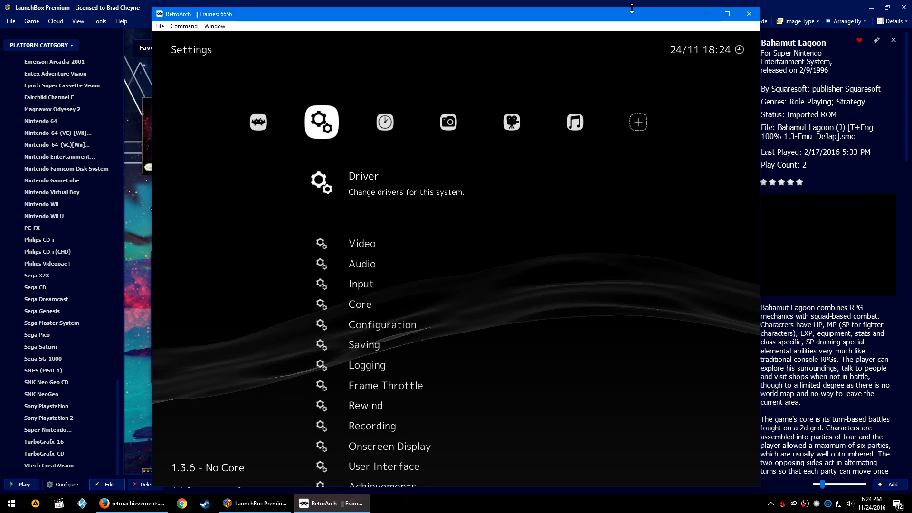
Step: Switch Save Configuration On Exit to OFF and back out to the Main Menu
{"action": "scroll", "scroll_direction": "down", "scroll_amount": 3}
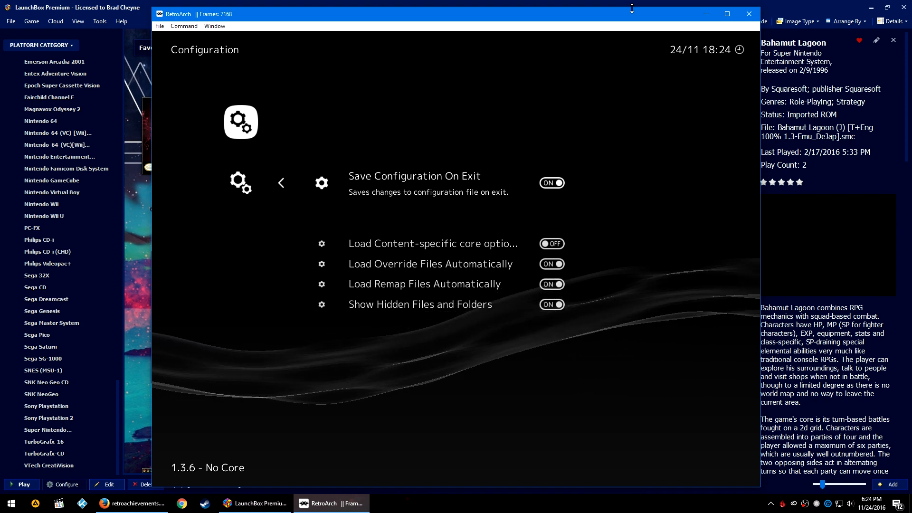
{"action": "left_click", "coordinate": [550, 183]}
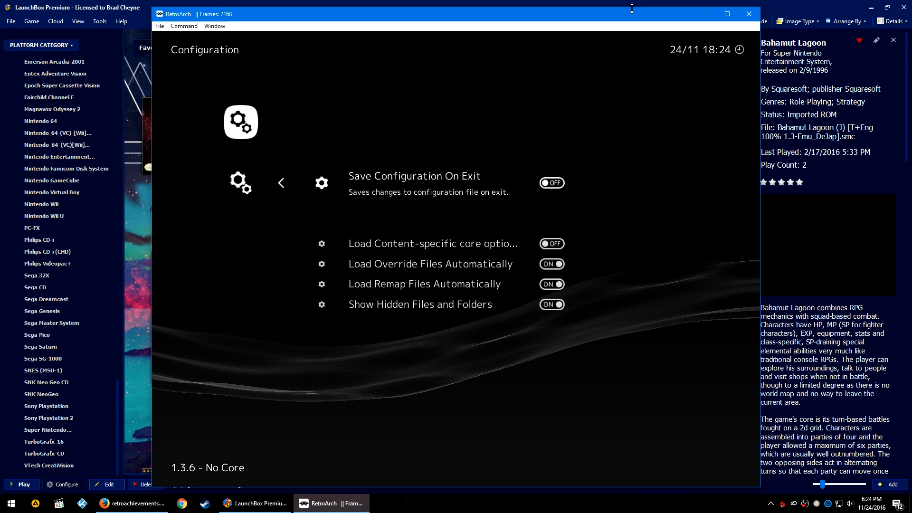
{"action": "left_click", "coordinate": [550, 182]}
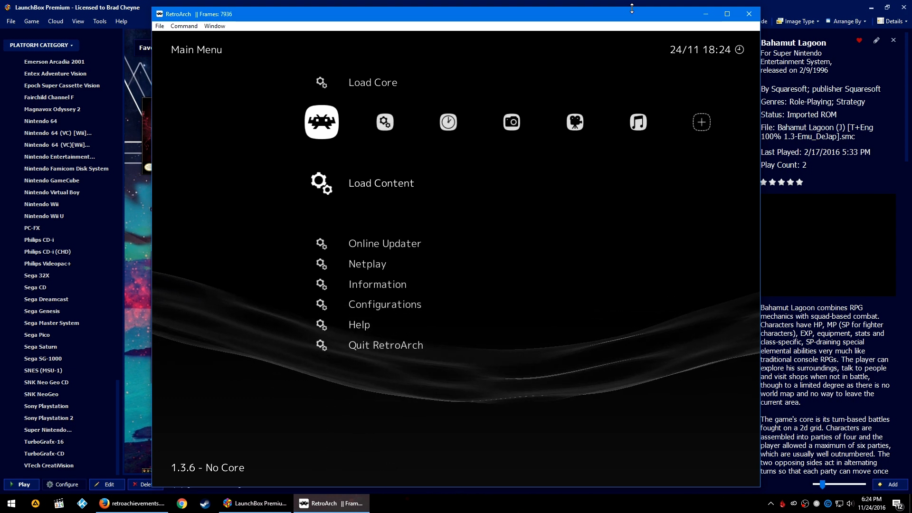
Step: Return to RetroArch's Settings category with Driver, Video, Audio and Input groups
{"action": "left_click", "coordinate": [384, 303]}
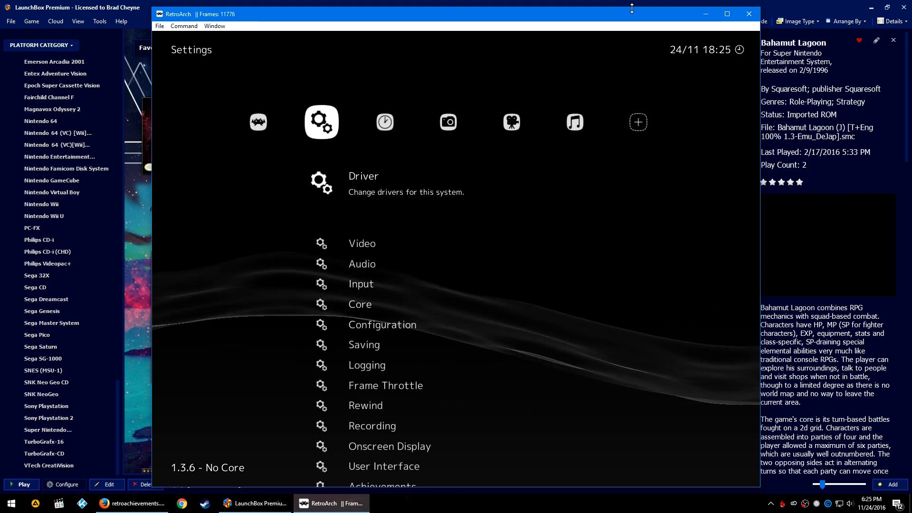
Step: Scroll down the Settings list to the Achievements entry
{"action": "scroll", "scroll_direction": "down", "scroll_amount": 3}
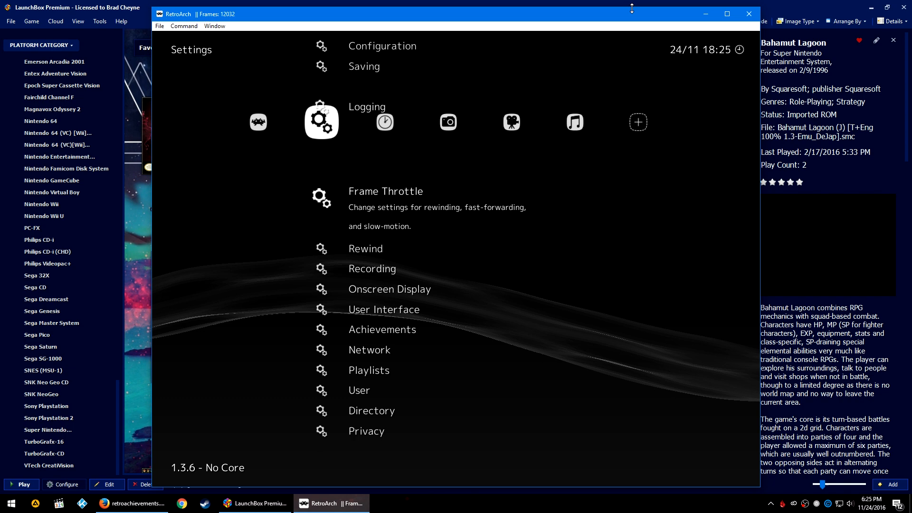
{"action": "scroll", "scroll_direction": "down", "scroll_amount": 3}
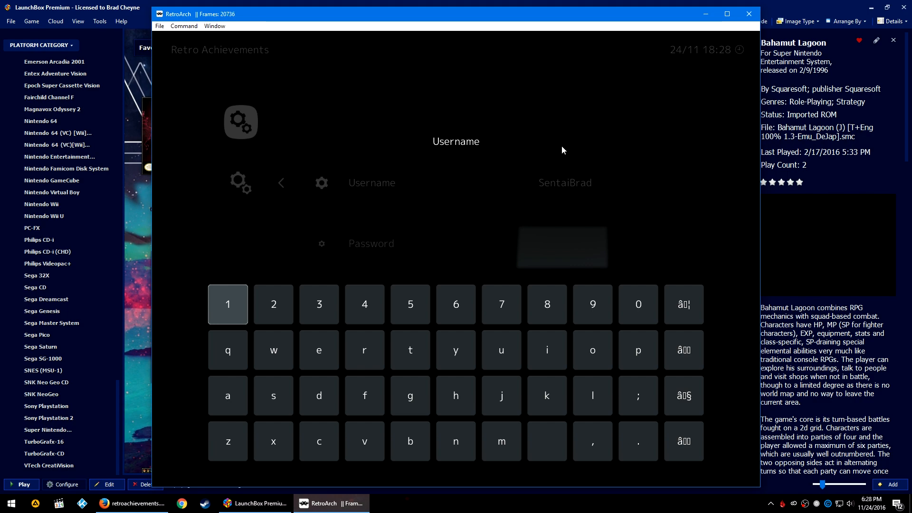
{"action": "mouse_move", "coordinate": [749, 13]}
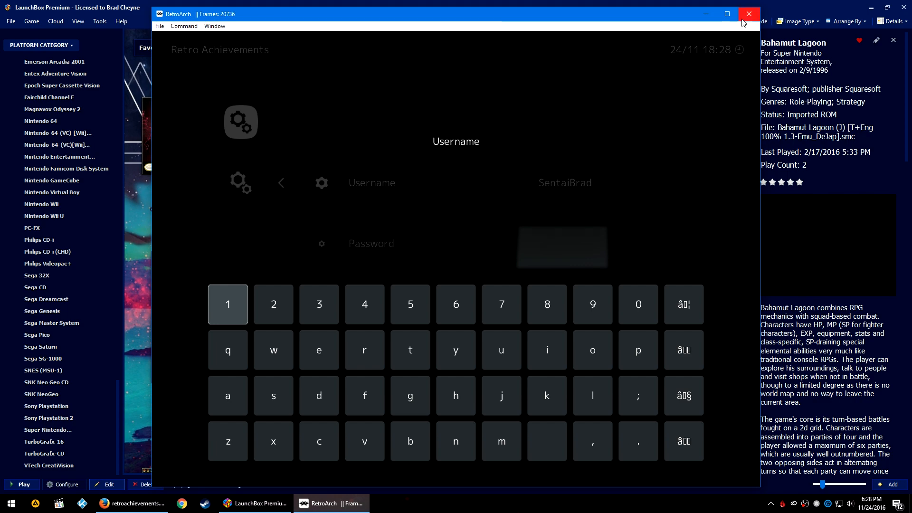
Step: Close RetroArch with the window's X so the RetroAchievements login is saved
{"action": "left_click", "coordinate": [749, 14]}
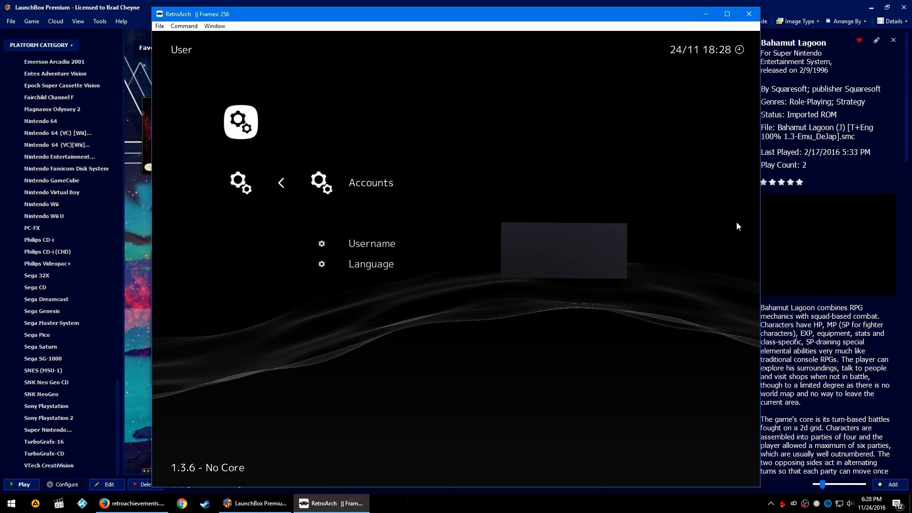
Step: Confirm the Retro Achievements account username persisted, then close the window
{"action": "left_click", "coordinate": [370, 182]}
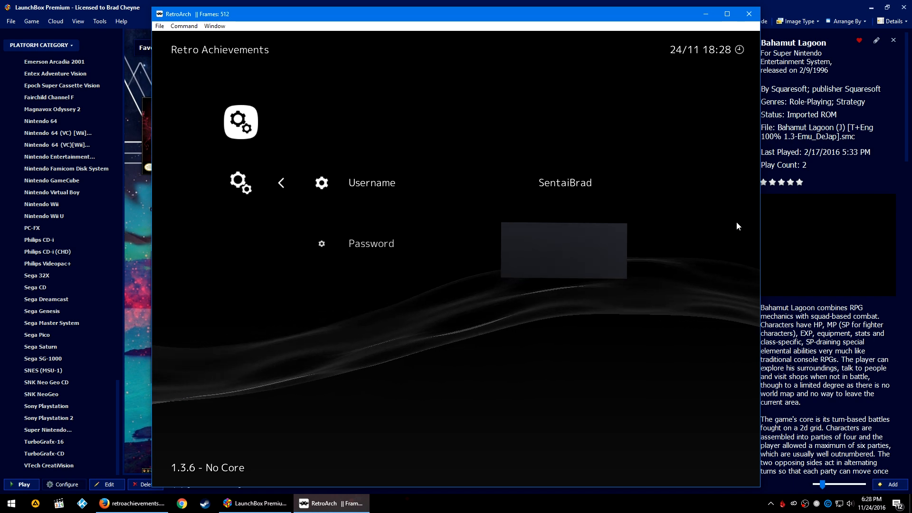
{"action": "left_click", "coordinate": [748, 13]}
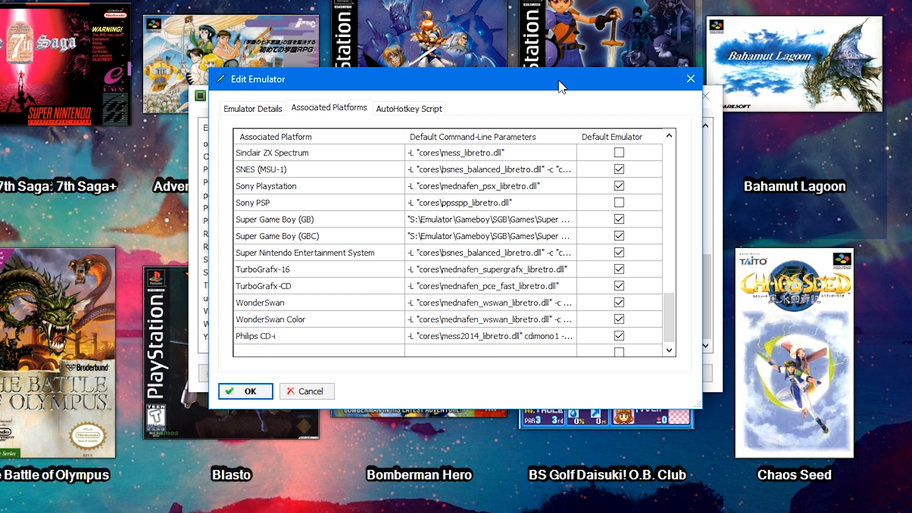
{"action": "mouse_move", "coordinate": [322, 264]}
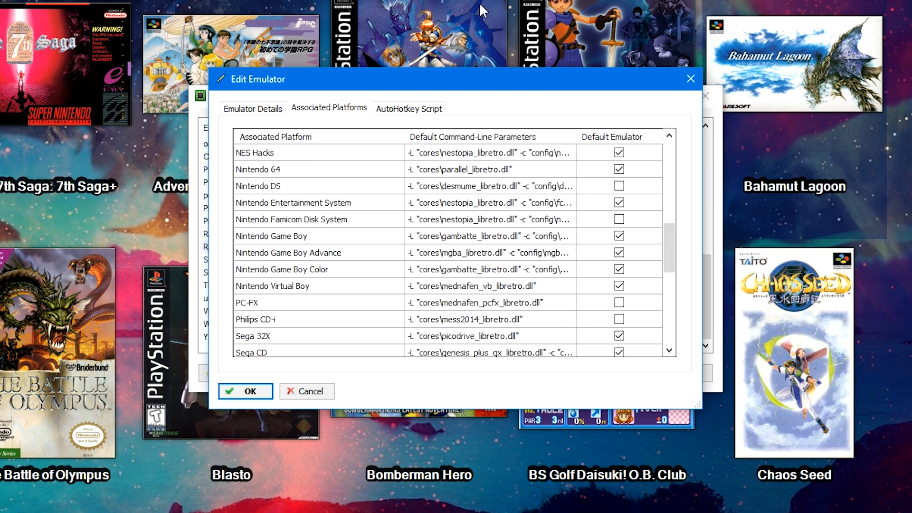
{"action": "mouse_move", "coordinate": [580, 21]}
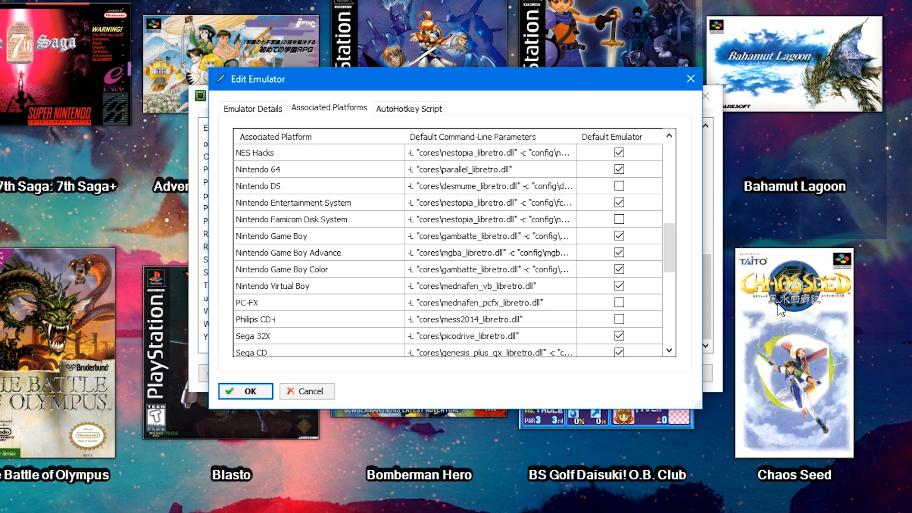
{"action": "mouse_move", "coordinate": [761, 263]}
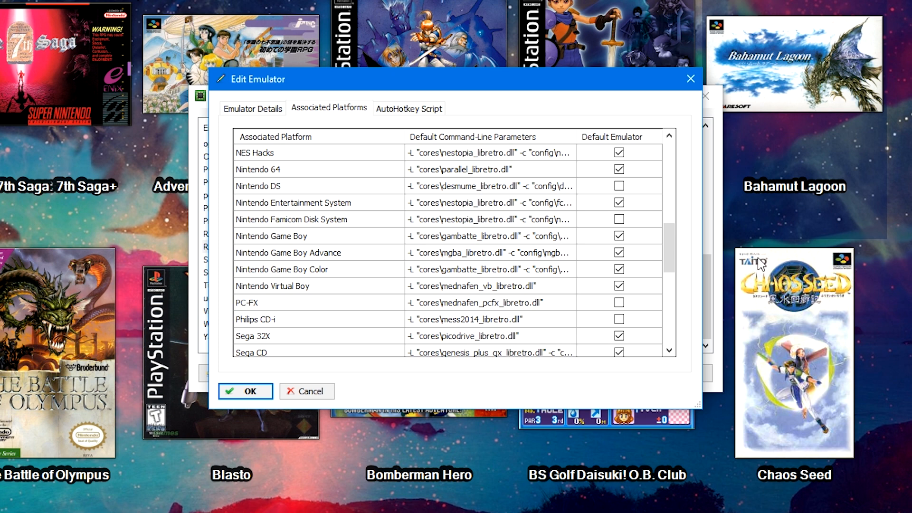
Step: Set Default Emulator for Game Boy Advance and Sega 32X platforms, then confirm with OK
{"action": "left_click", "coordinate": [436, 252]}
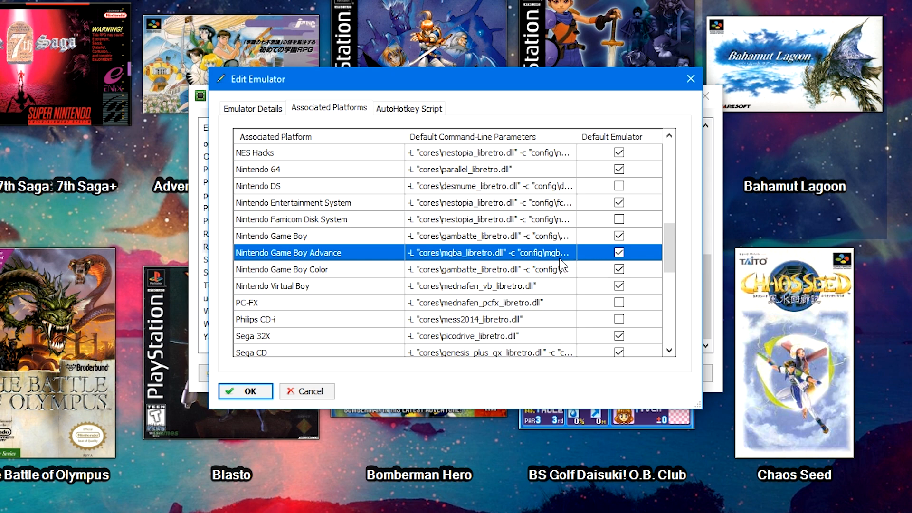
{"action": "left_click", "coordinate": [282, 269]}
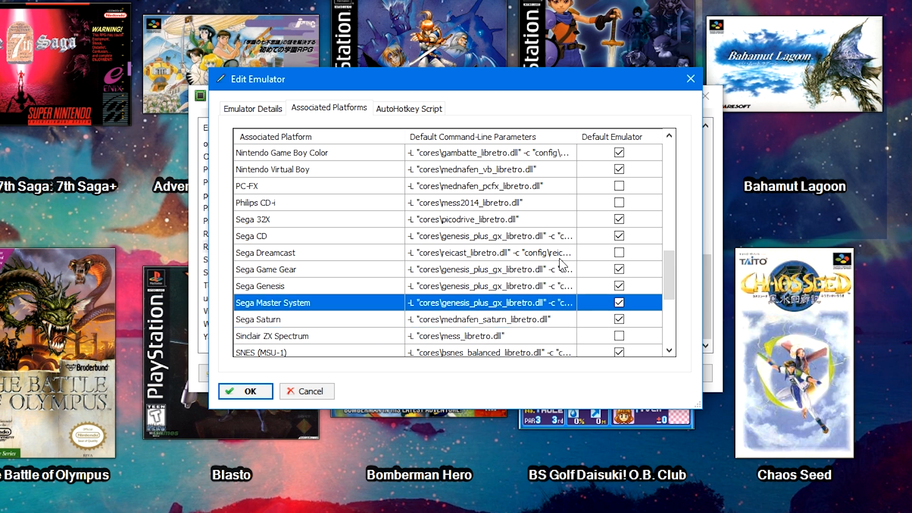
{"action": "left_click", "coordinate": [253, 220]}
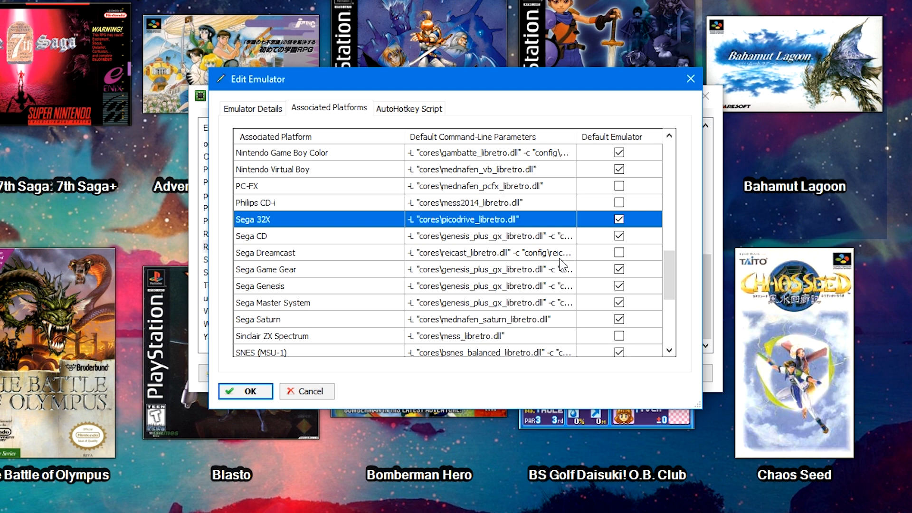
{"action": "left_click", "coordinate": [259, 285]}
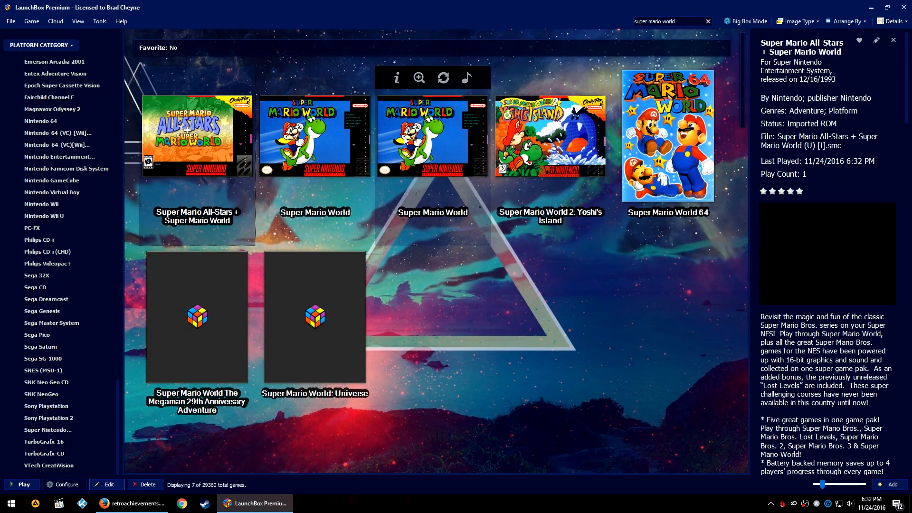
Step: Select the original 1990 Super Mario World in the search results
{"action": "left_click", "coordinate": [433, 136]}
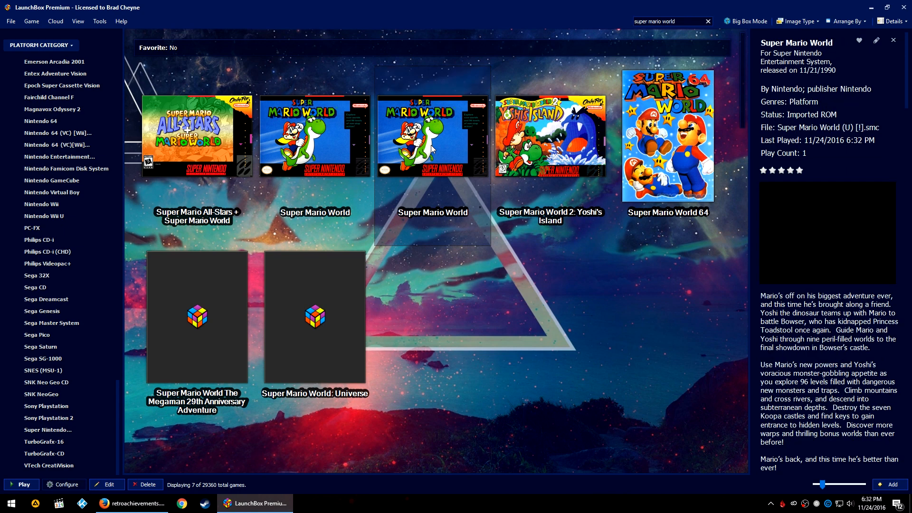
{"action": "mouse_move", "coordinate": [432, 145]}
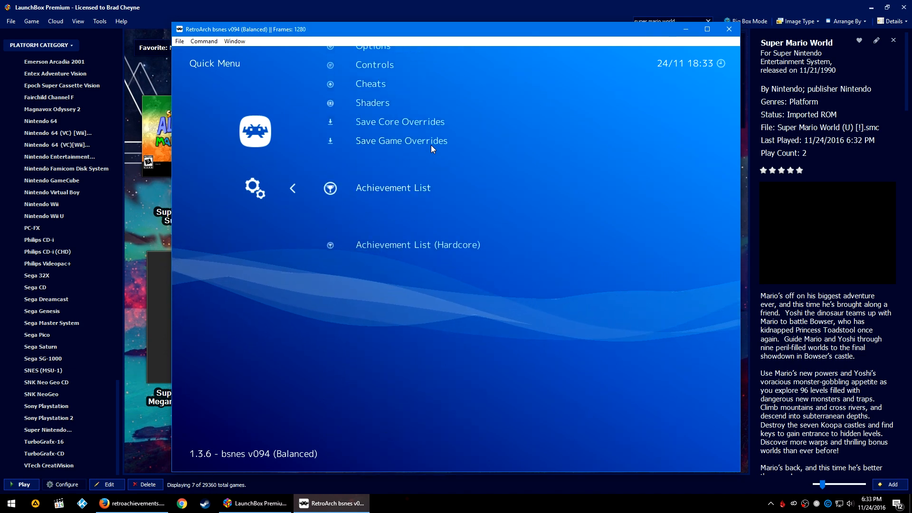
Step: Open Super Mario World's Achievement List and scroll through its locked achievements
{"action": "left_click", "coordinate": [392, 187]}
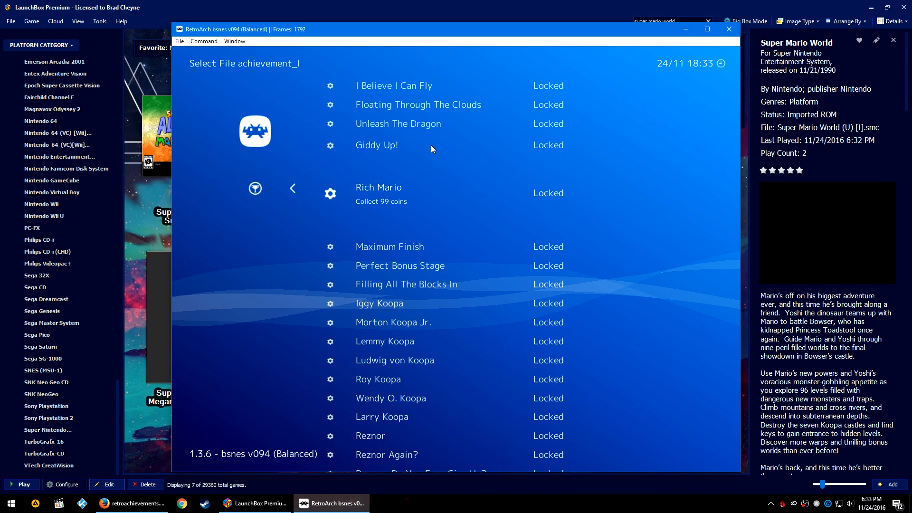
{"action": "scroll", "scroll_direction": "down", "scroll_amount": 3}
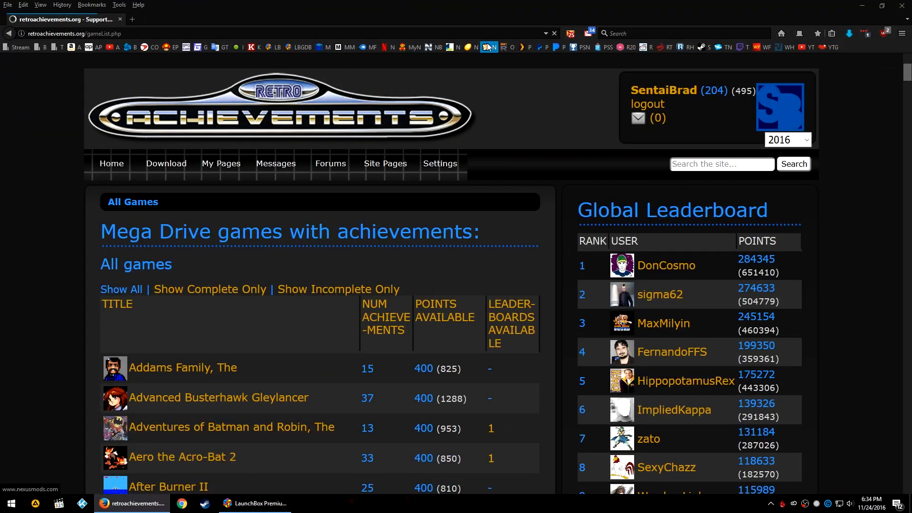
Step: Go to Site Pages > Mega Drive/Genesis, scroll the list, and pick Aero the Acro-Bat 2
{"action": "left_click", "coordinate": [439, 163]}
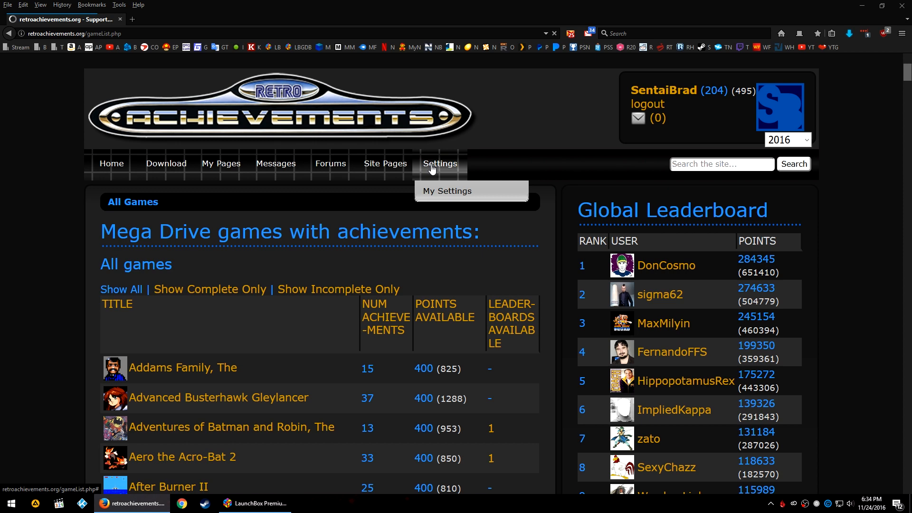
{"action": "mouse_move", "coordinate": [423, 131]}
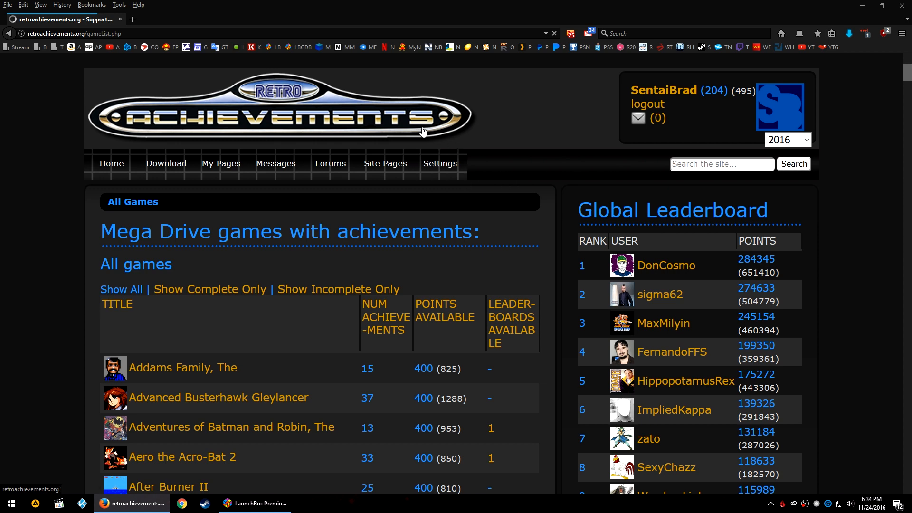
{"action": "left_click", "coordinate": [385, 163]}
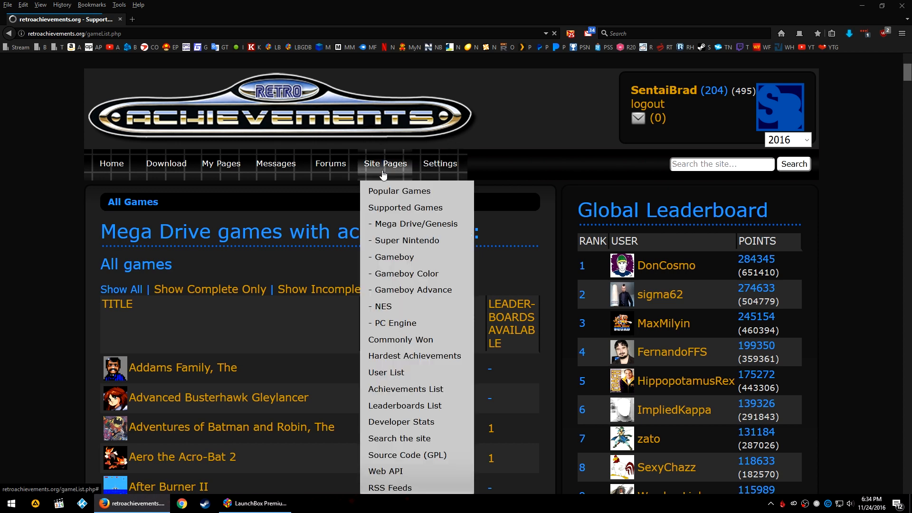
{"action": "mouse_move", "coordinate": [405, 208]}
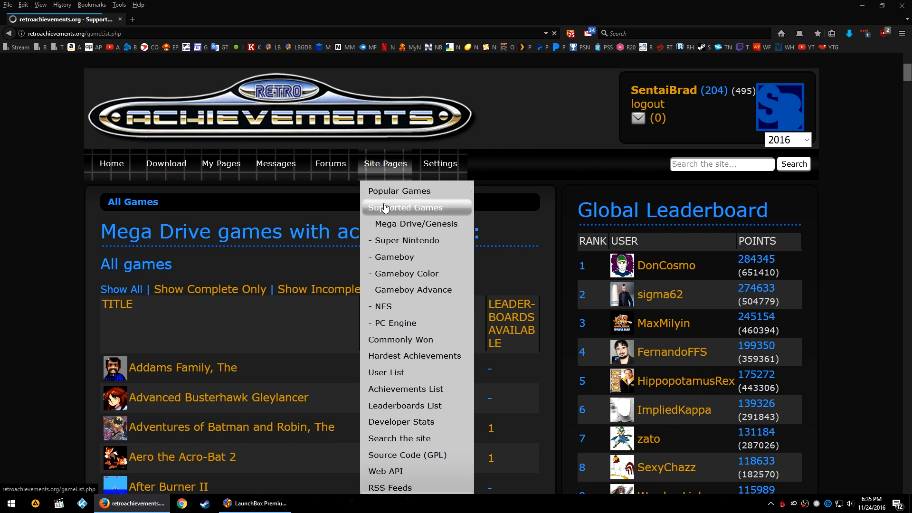
{"action": "mouse_move", "coordinate": [414, 223]}
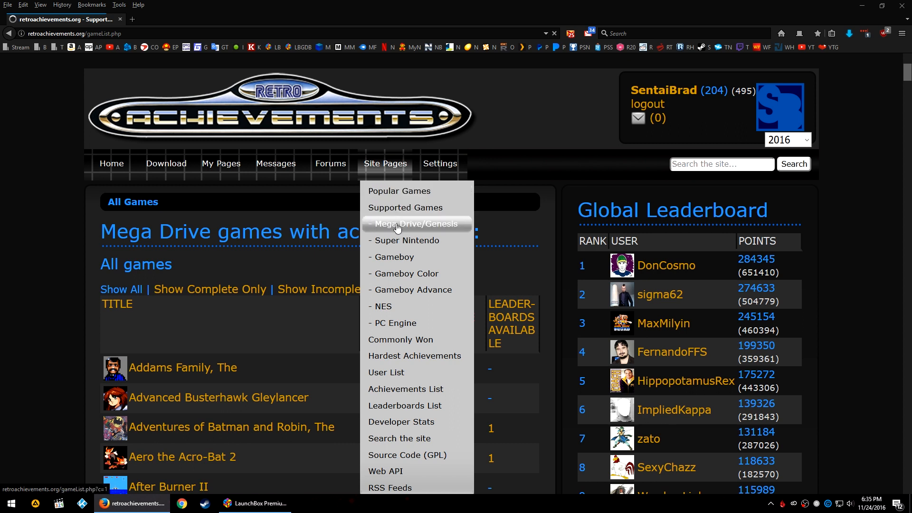
{"action": "mouse_move", "coordinate": [396, 323]}
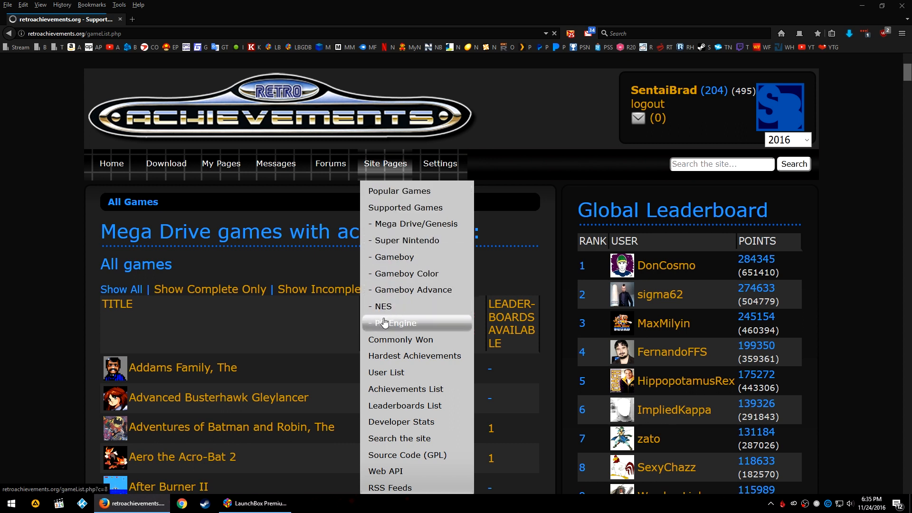
{"action": "mouse_move", "coordinate": [400, 339]}
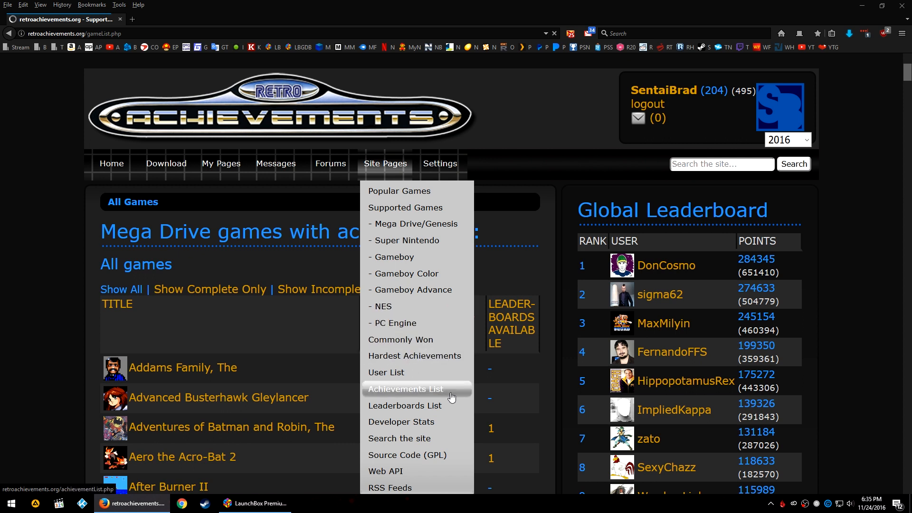
{"action": "mouse_move", "coordinate": [400, 438]}
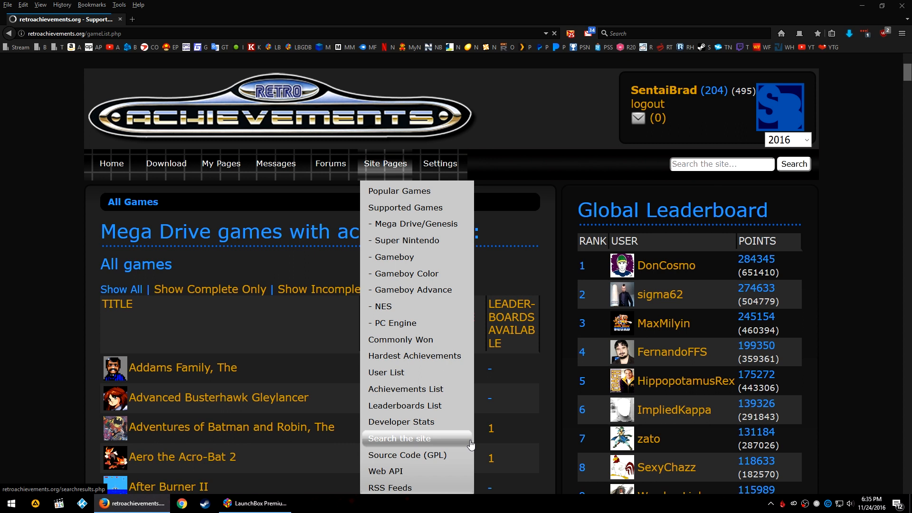
{"action": "mouse_move", "coordinate": [405, 388]}
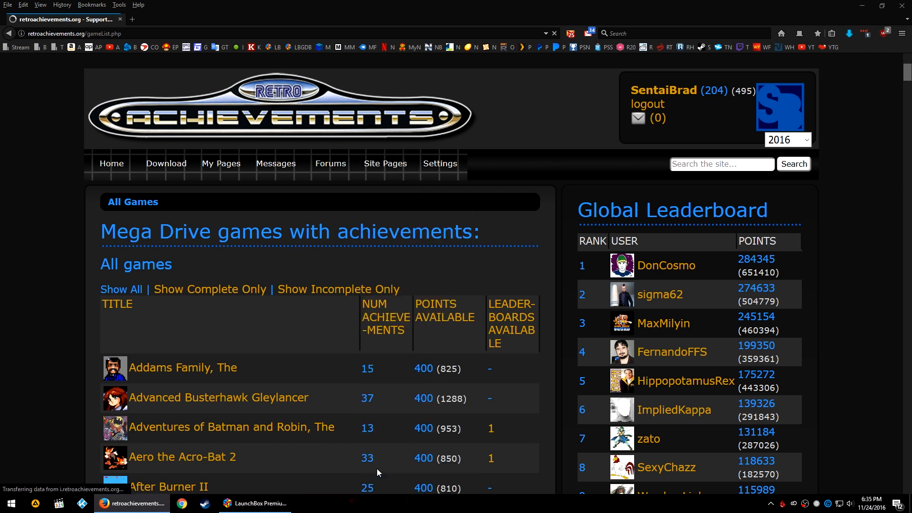
{"action": "left_click", "coordinate": [385, 163]}
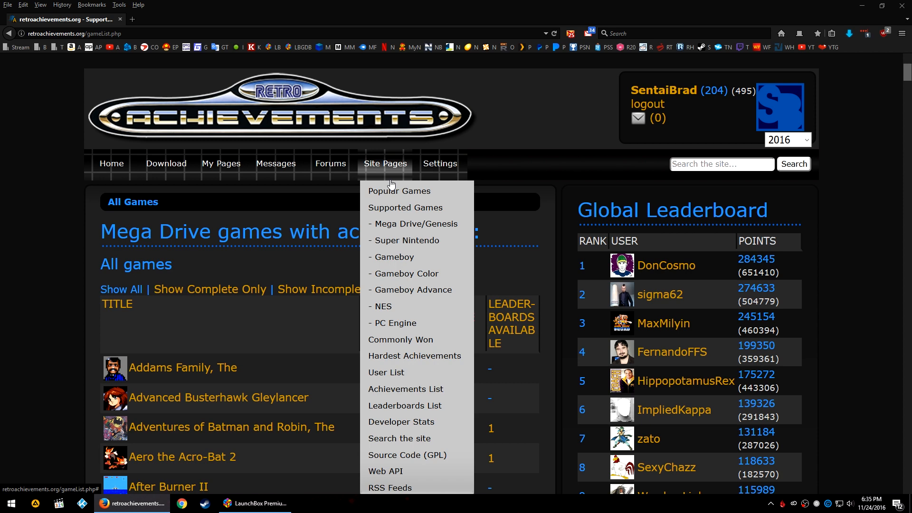
{"action": "mouse_move", "coordinate": [413, 223]}
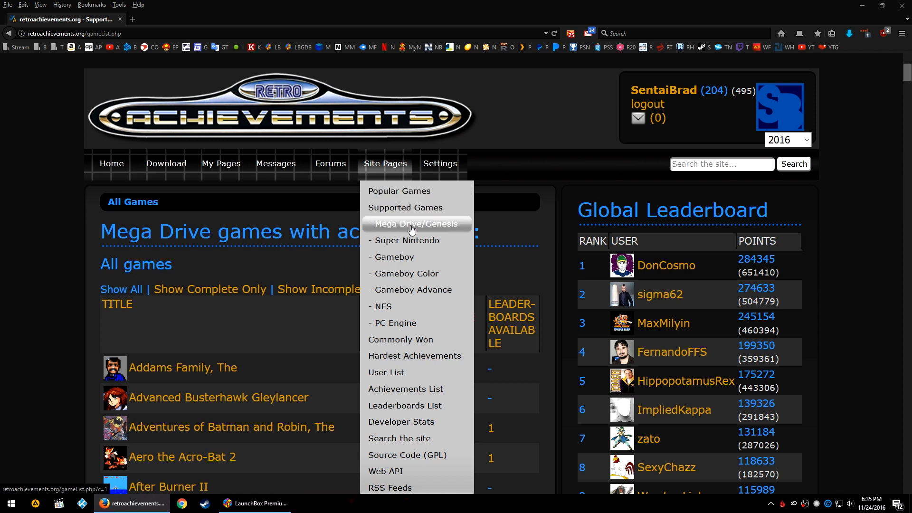
{"action": "left_click", "coordinate": [415, 224]}
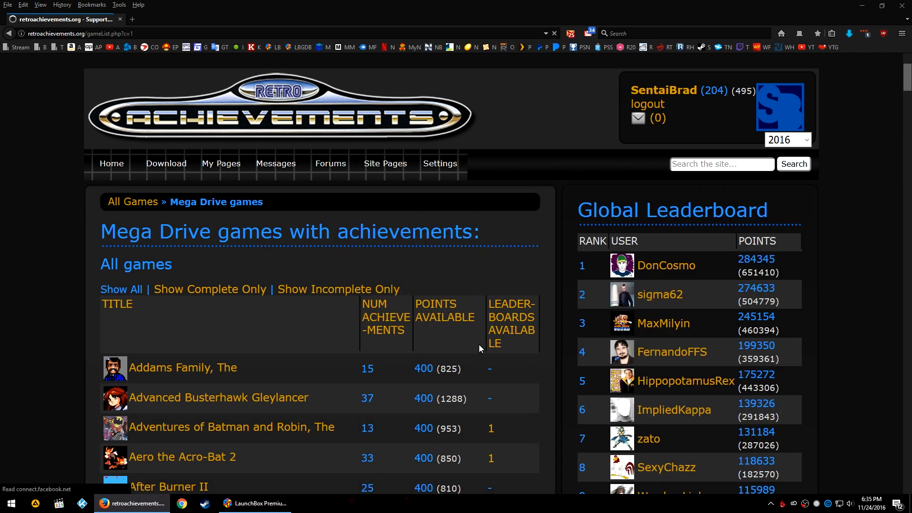
{"action": "scroll", "scroll_direction": "down", "scroll_amount": 3}
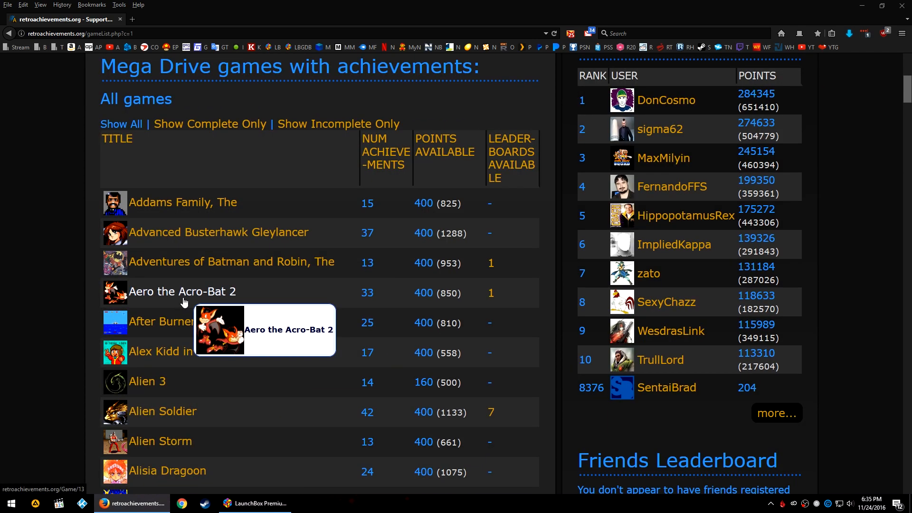
{"action": "left_click", "coordinate": [255, 503]}
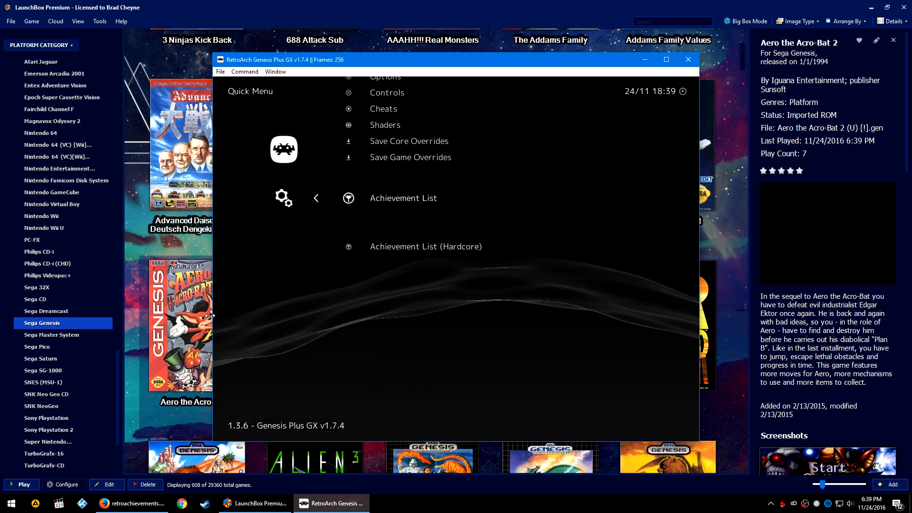
Step: View Aero the Acro-Bat 2's Genesis achievement list from the Quick Menu
{"action": "left_click", "coordinate": [402, 198]}
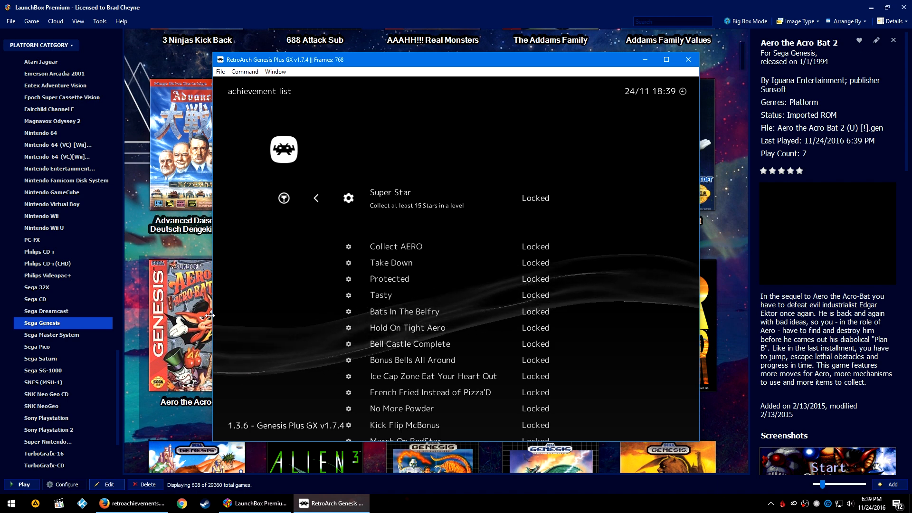
{"action": "scroll", "scroll_direction": "down", "scroll_amount": 3}
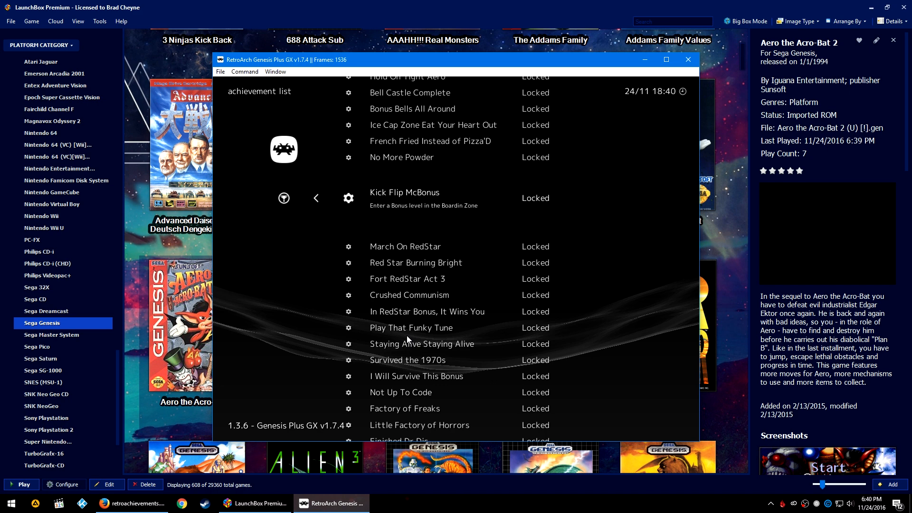
{"action": "mouse_move", "coordinate": [362, 262]}
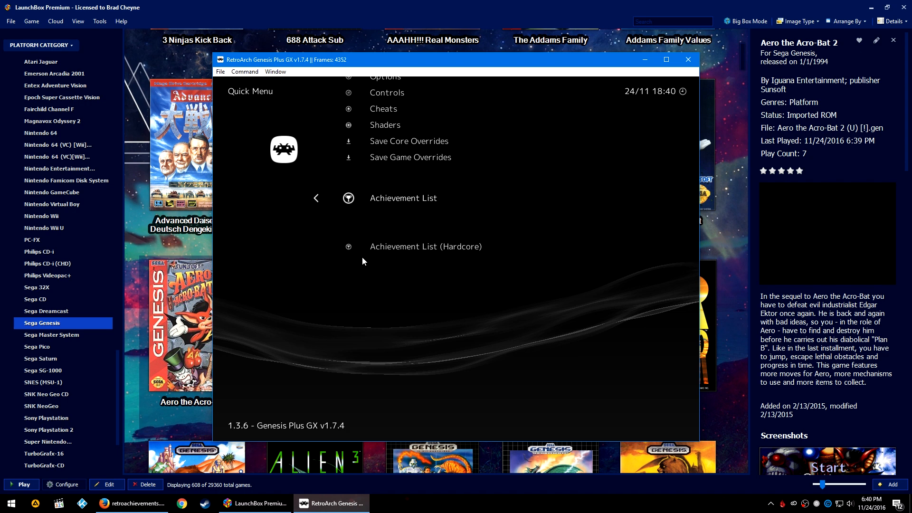
{"action": "left_click", "coordinate": [404, 197]}
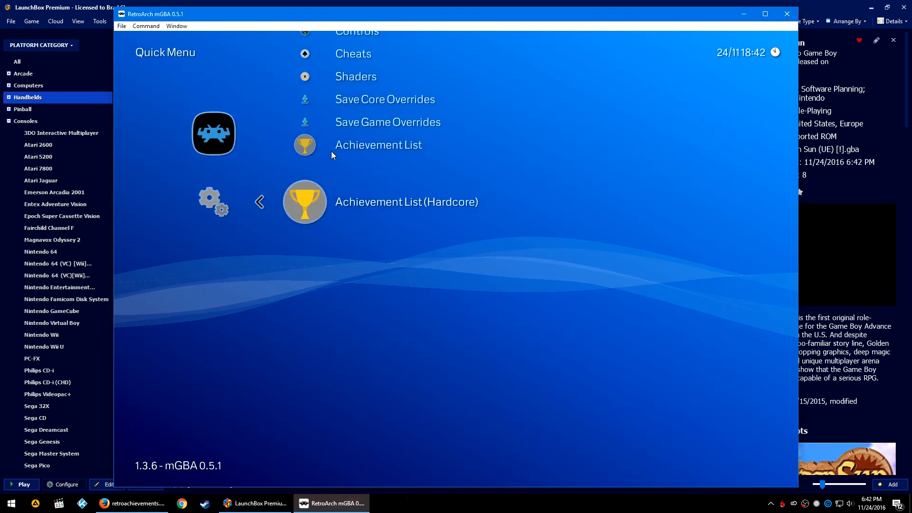
Step: Scroll through the GBA game's all-Locked achievement list, then close RetroArch
{"action": "left_click", "coordinate": [400, 201]}
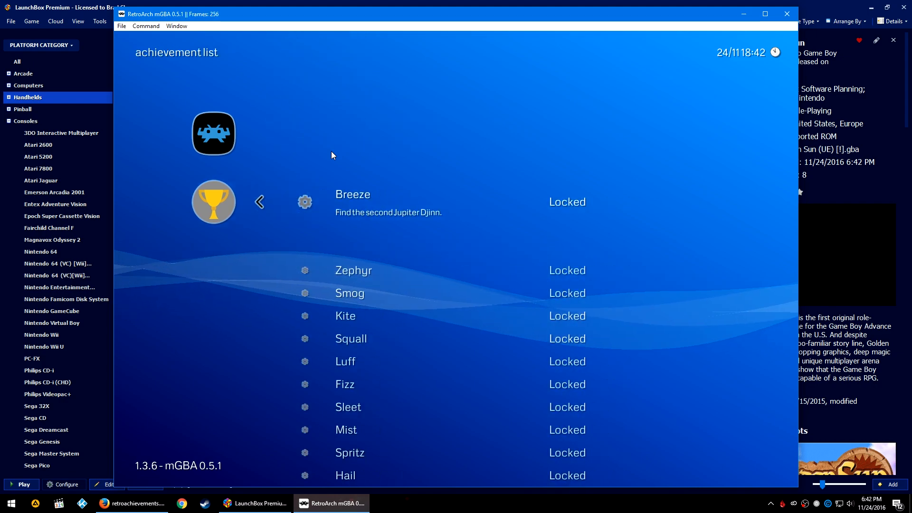
{"action": "scroll", "scroll_direction": "down", "scroll_amount": 3}
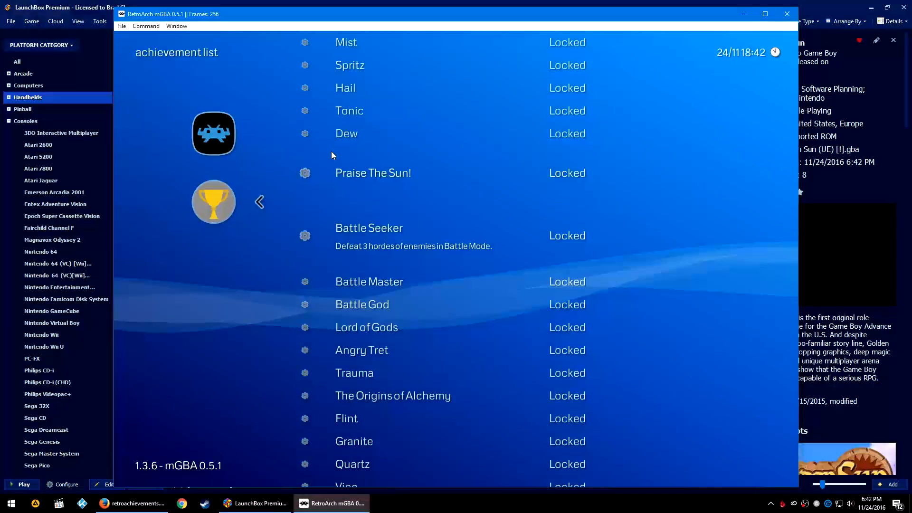
{"action": "scroll", "scroll_direction": "down", "scroll_amount": 3}
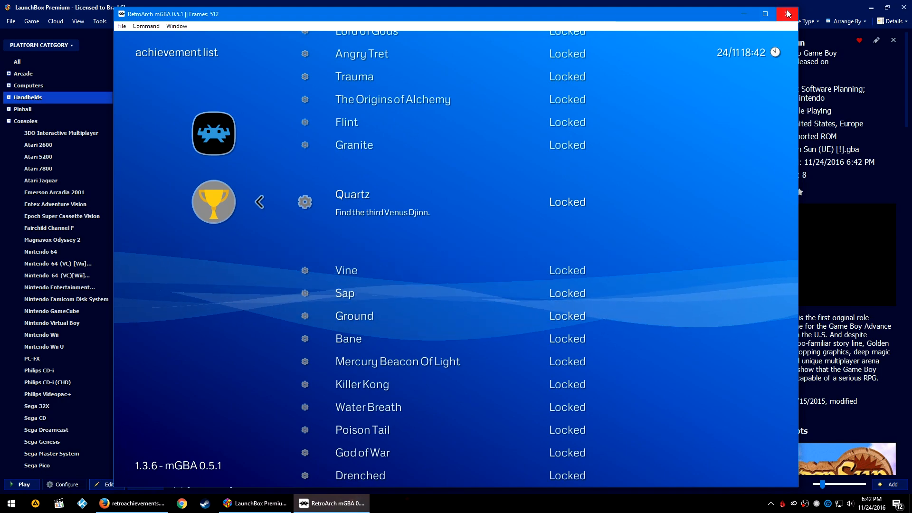
{"action": "left_click", "coordinate": [788, 13]}
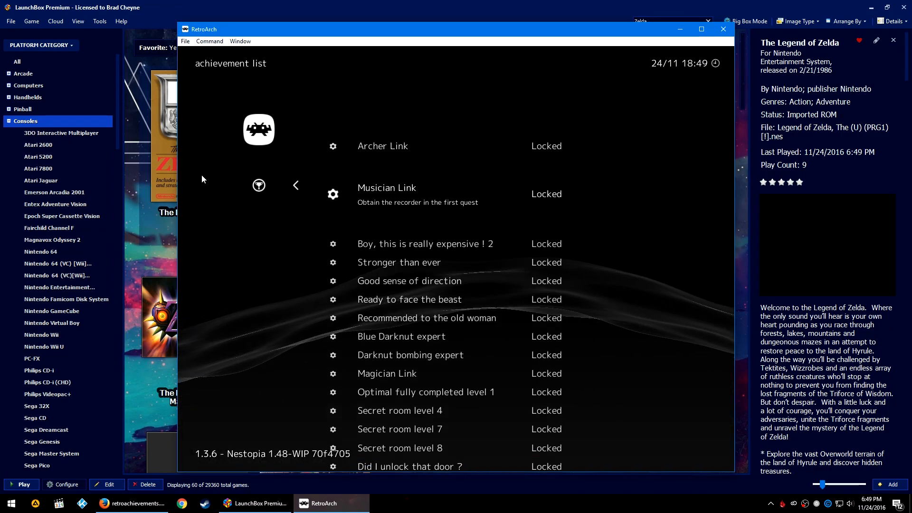
Step: Scroll The Legend of Zelda's locked NES achievements and close RetroArch
{"action": "scroll", "scroll_direction": "down", "scroll_amount": 3}
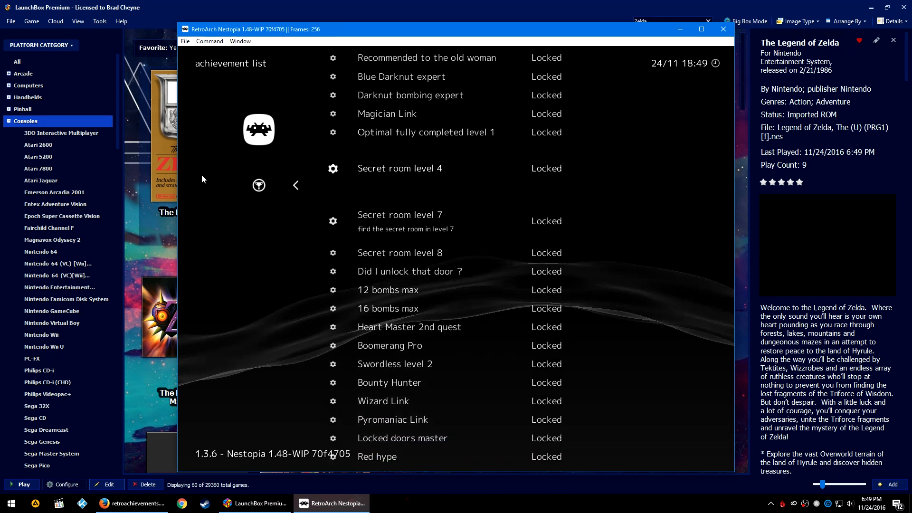
{"action": "scroll", "scroll_direction": "down", "scroll_amount": 3}
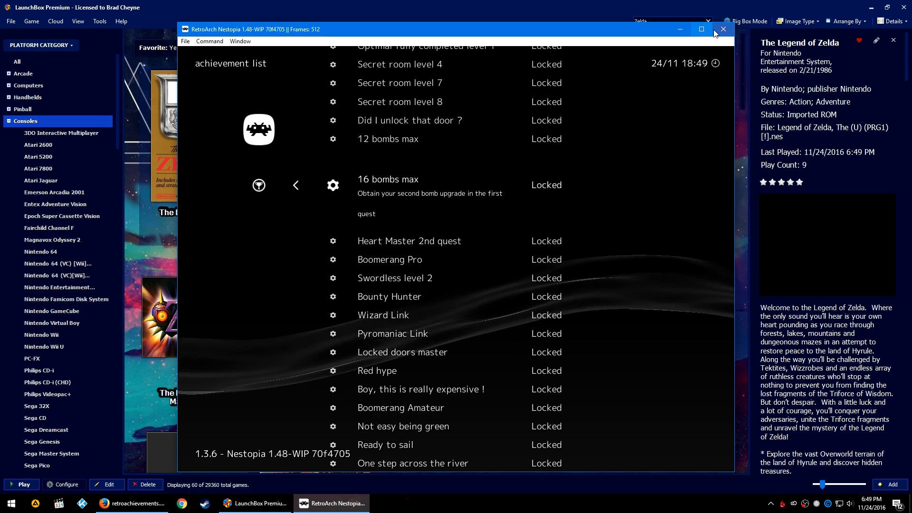
{"action": "left_click", "coordinate": [722, 29]}
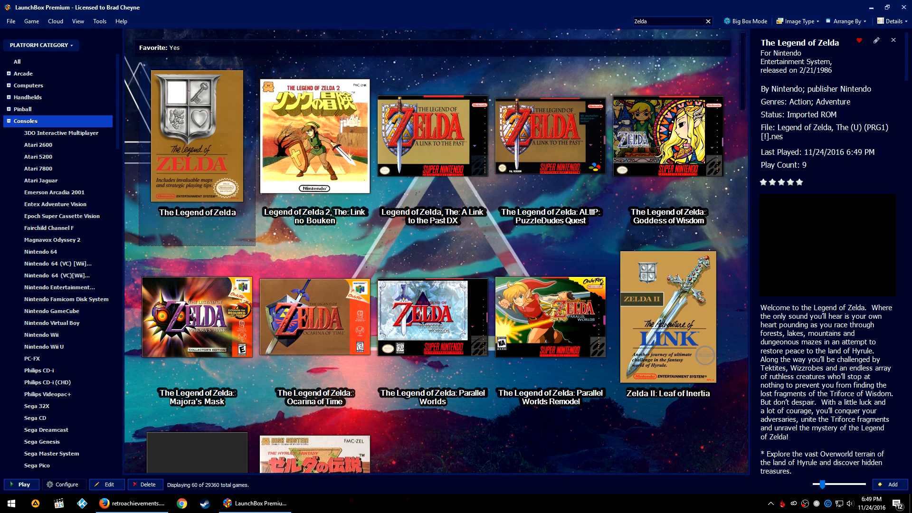
Step: Launch Link's Awakening from Handhelds, view its locked achievements, and close RetroArch
{"action": "left_click", "coordinate": [27, 97]}
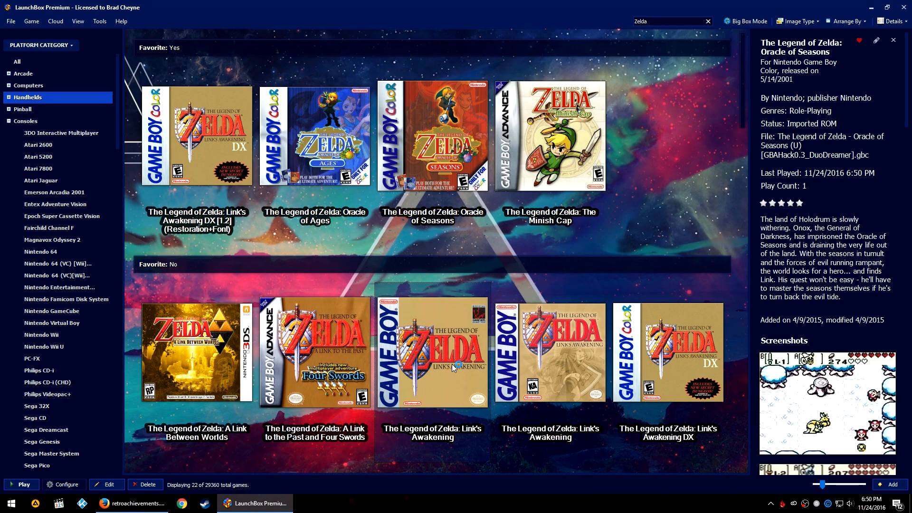
{"action": "double_click", "coordinate": [432, 351]}
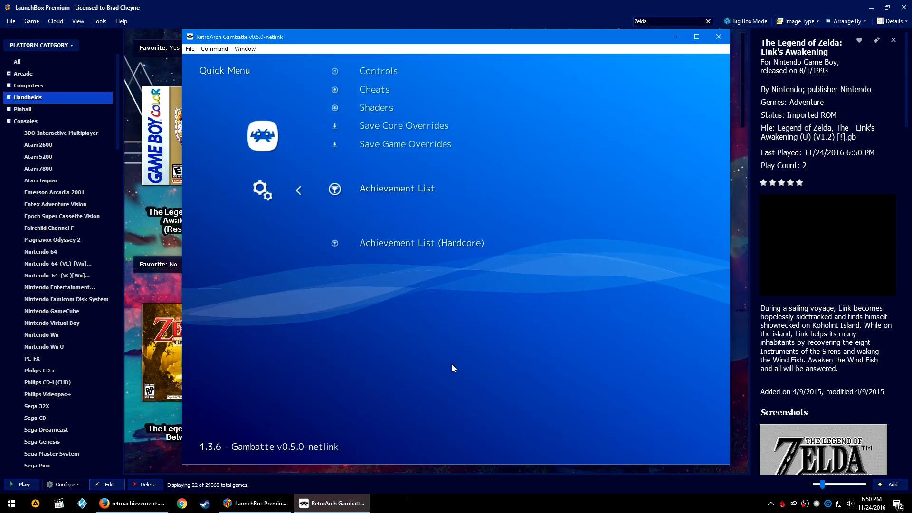
{"action": "left_click", "coordinate": [397, 188]}
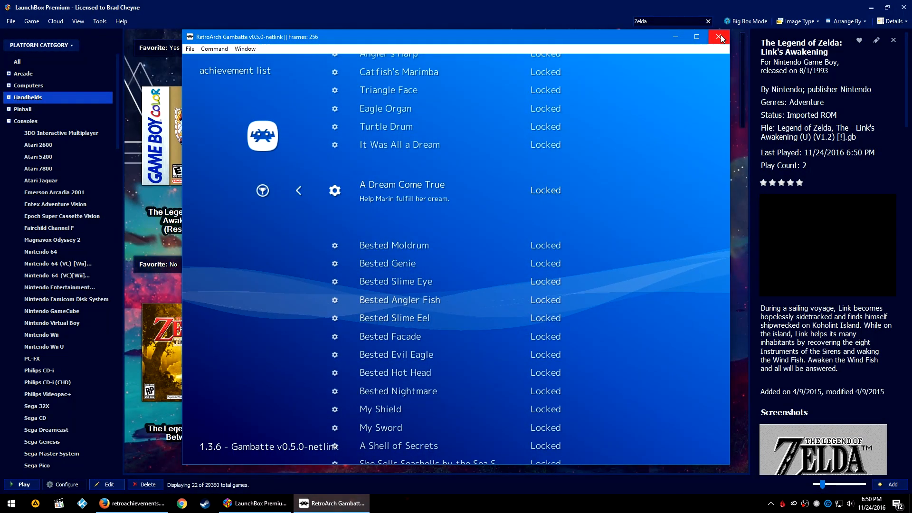
{"action": "left_click", "coordinate": [720, 36]}
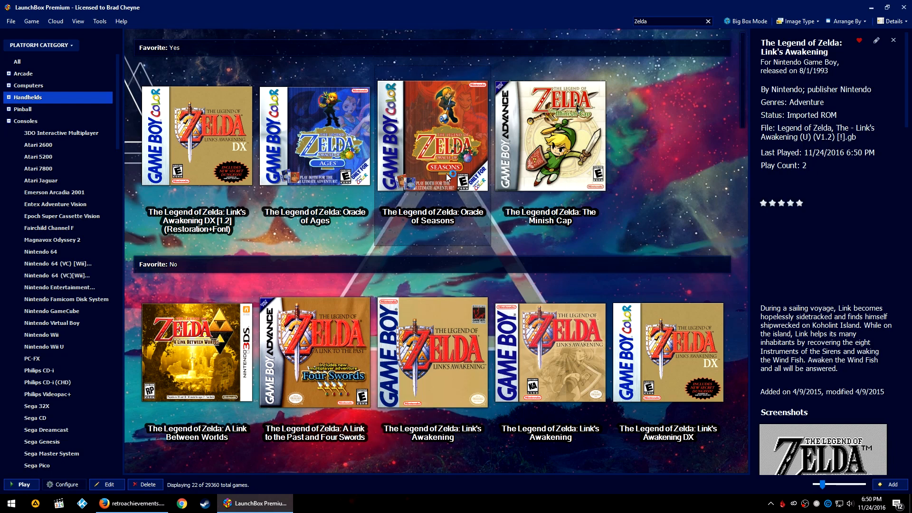
Step: Launch Oracle of Seasons and confirm its achievement list is empty
{"action": "double_click", "coordinate": [432, 137]}
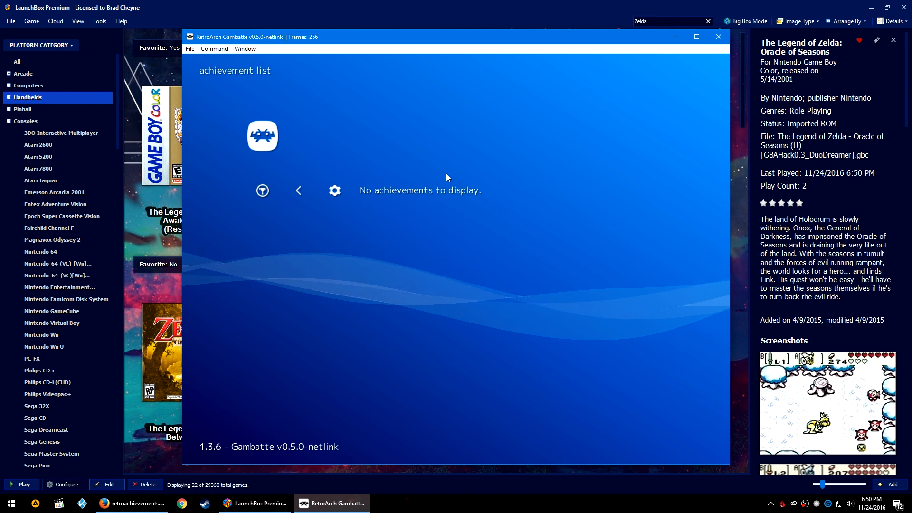
{"action": "left_click", "coordinate": [298, 190]}
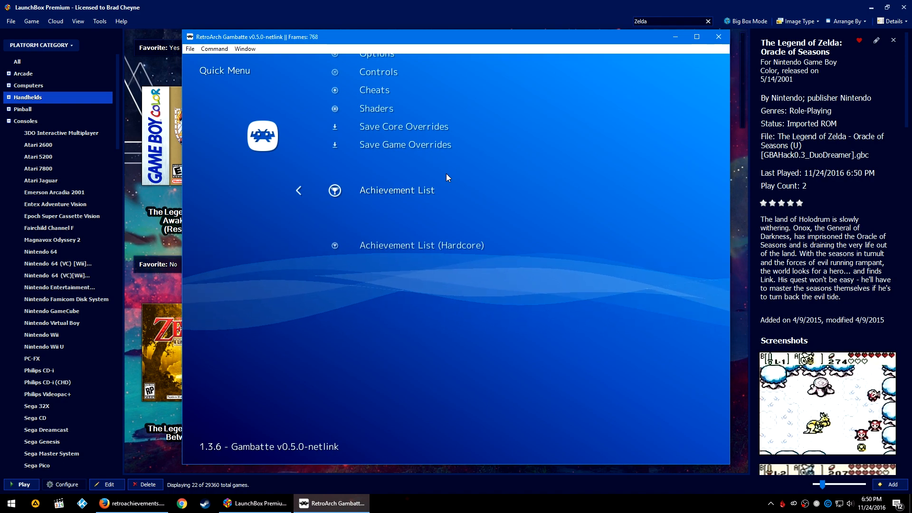
{"action": "left_click", "coordinate": [718, 36]}
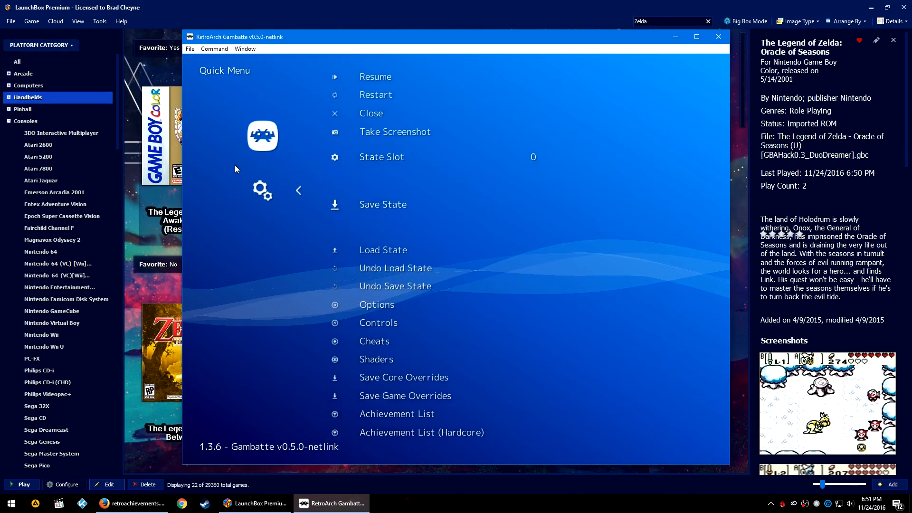
Step: Confirm Link's Awakening DX has no achievements, close RetroArch, and search 'dragon spirit'
{"action": "left_click", "coordinate": [397, 413]}
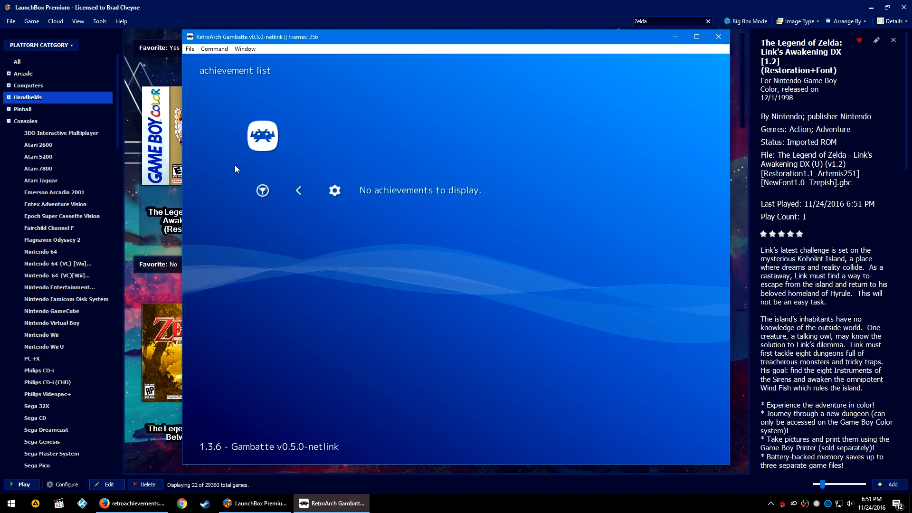
{"action": "left_click", "coordinate": [717, 37]}
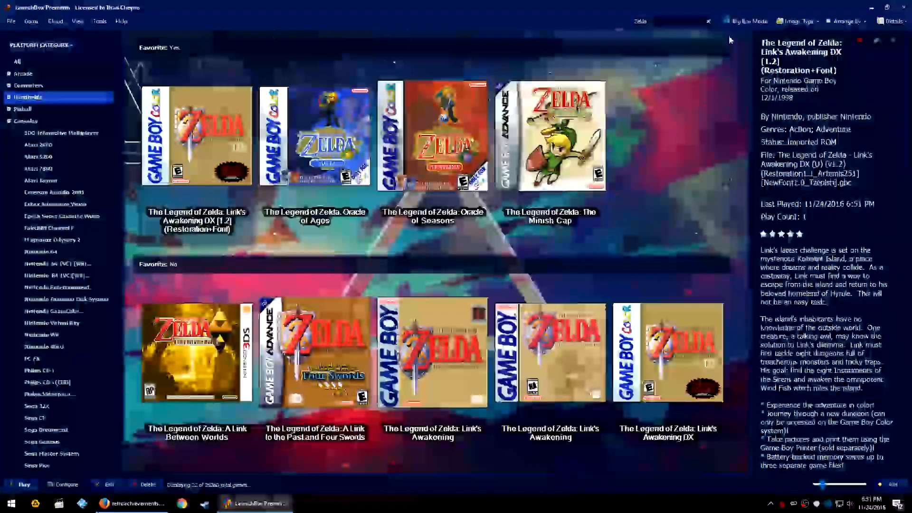
{"action": "type", "text": "dragon spirit"}
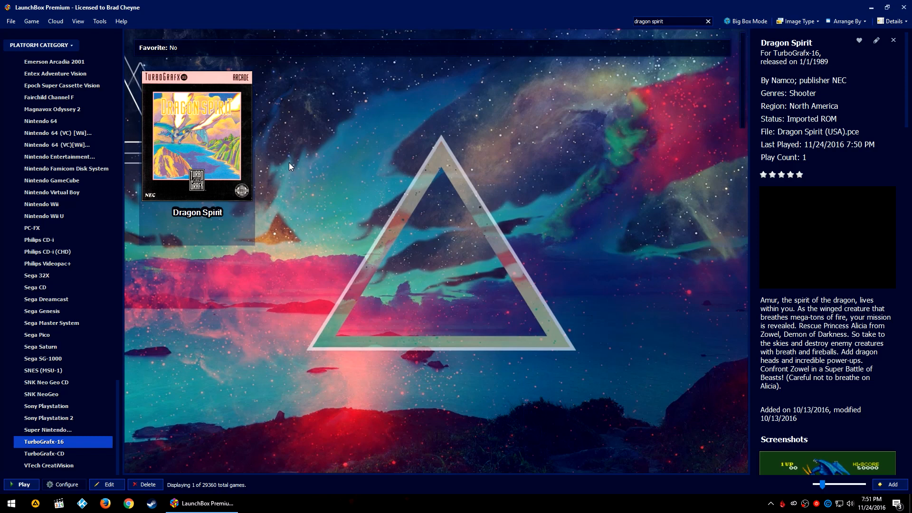
{"action": "mouse_move", "coordinate": [286, 165]}
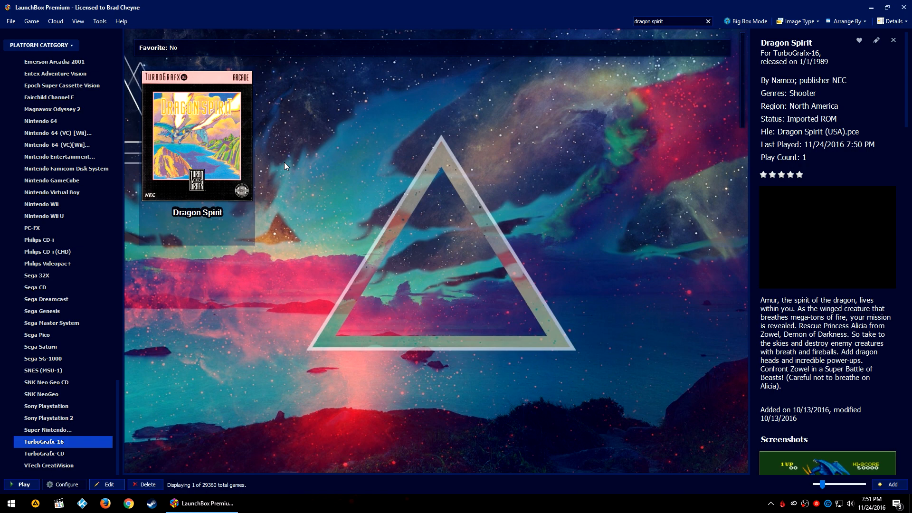
{"action": "mouse_move", "coordinate": [832, 150]}
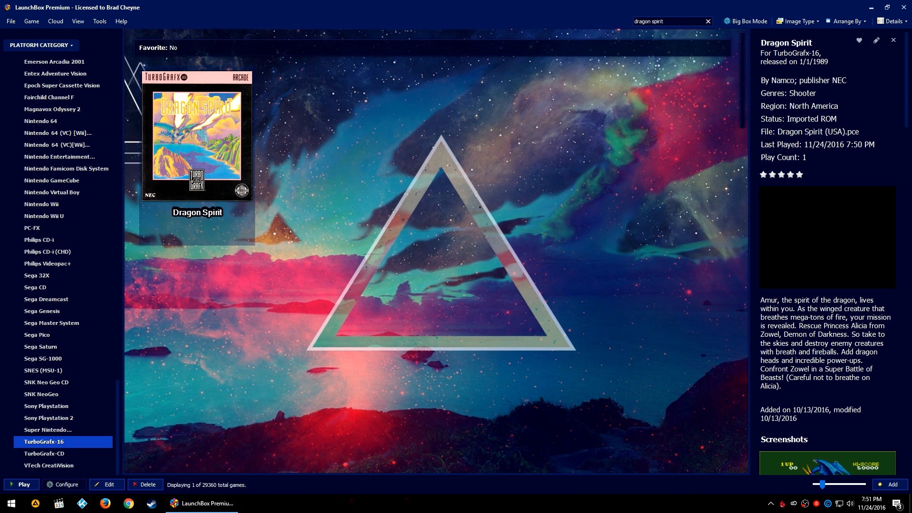
{"action": "mouse_move", "coordinate": [267, 176]}
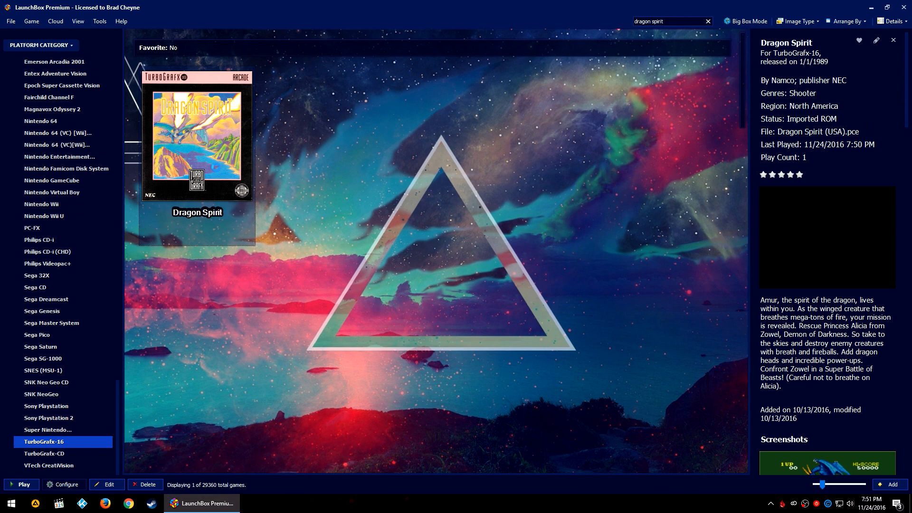
Step: Launch the TurboGrafx-16 game Dragon Spirit from its box art
{"action": "double_click", "coordinate": [197, 139]}
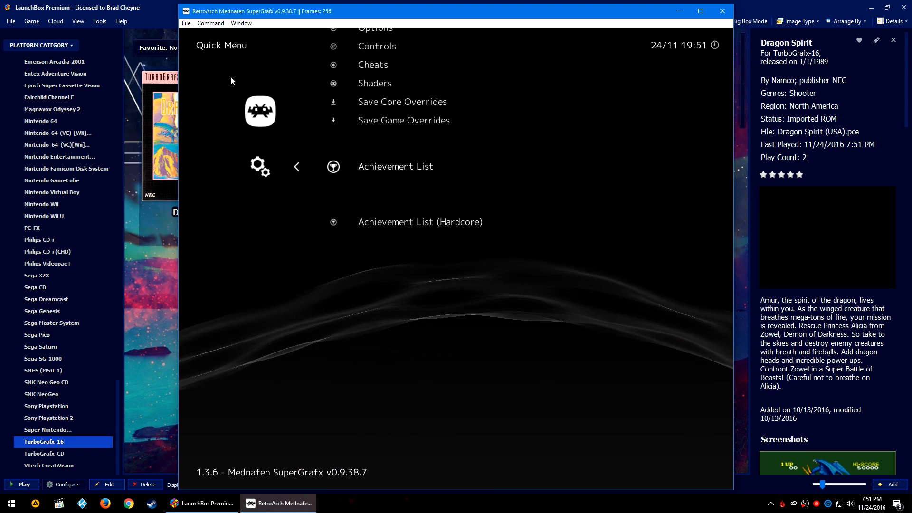
Step: Open Dragon Spirit's Achievement List in the Quick Menu
{"action": "left_click", "coordinate": [394, 166]}
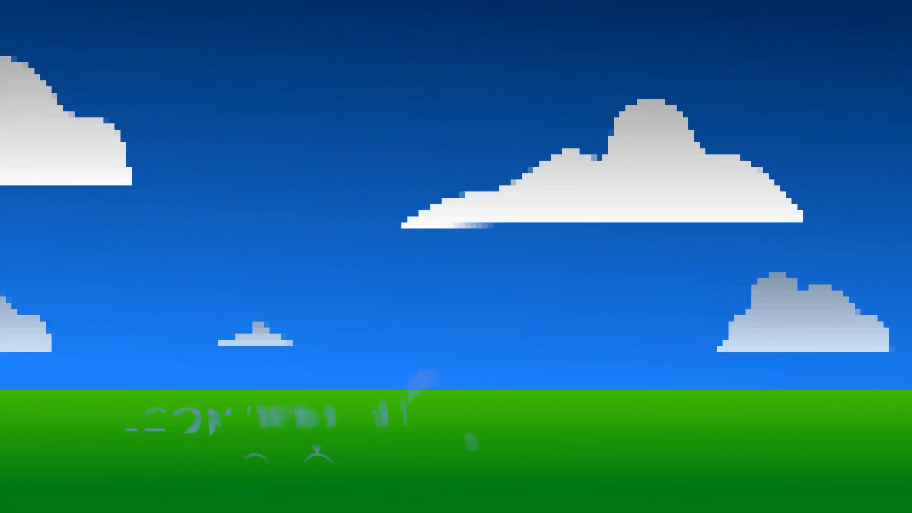
Step: Leave the game and reach RetroAchievements.org's NES games-with-achievements page
{"action": "left_click", "coordinate": [385, 163]}
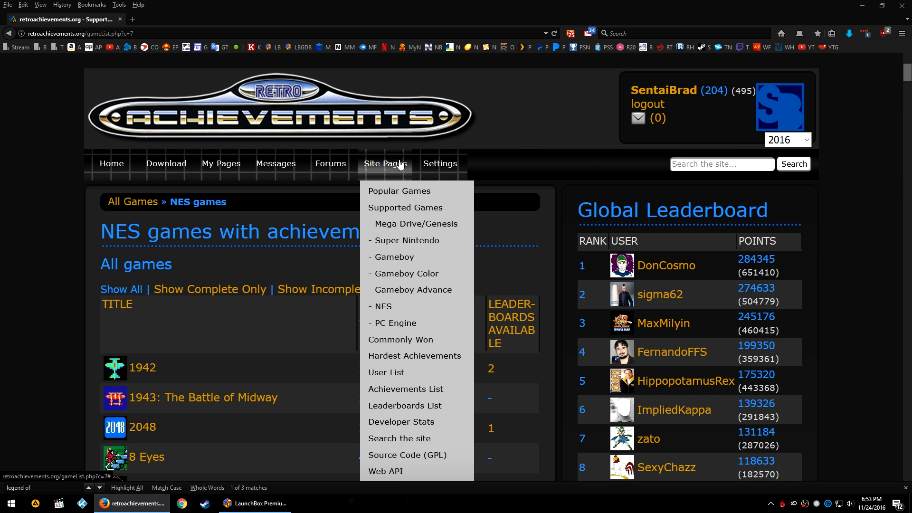
Step: Switch back to LaunchBox Premium's Zelda search results from the taskbar
{"action": "left_click", "coordinate": [254, 503]}
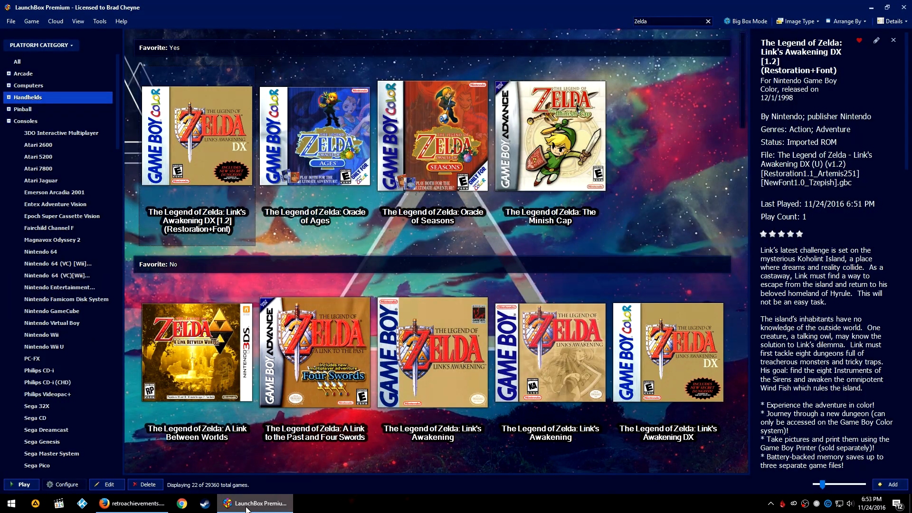